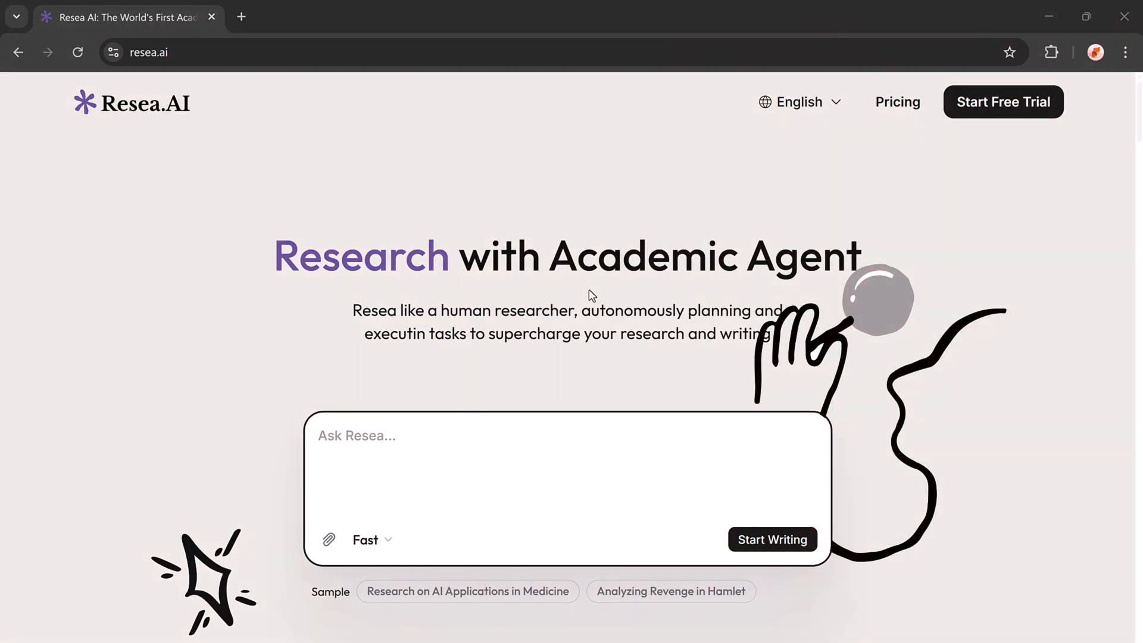
mouse_move(553, 367)
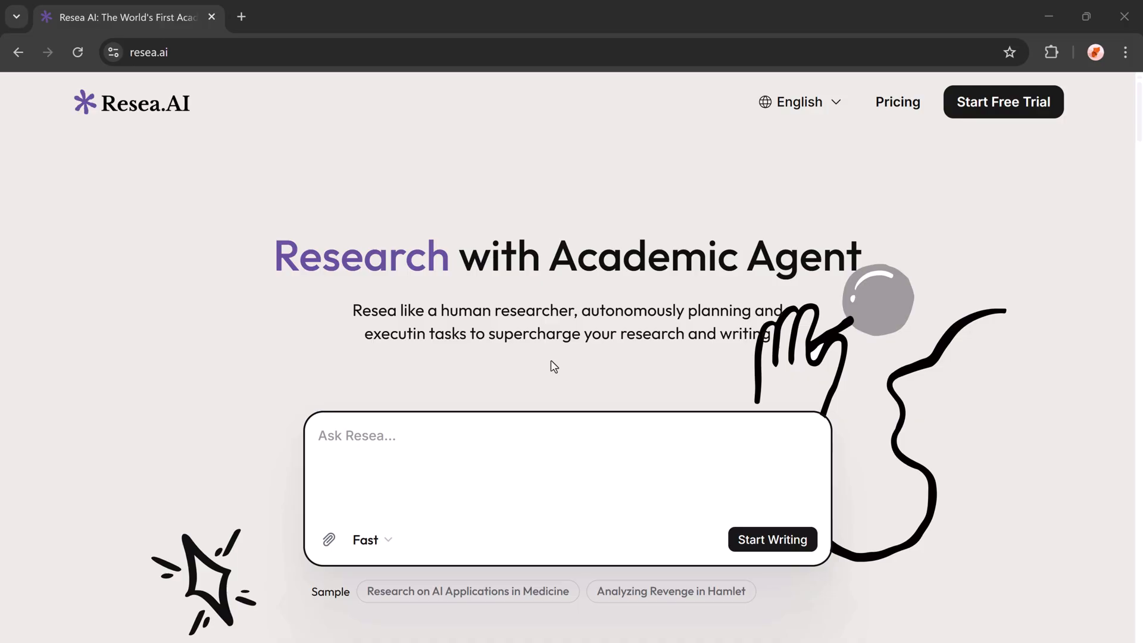
Look over the Resea AI landing page and start the free trial to reach the research workspace.
scroll("down", 3)
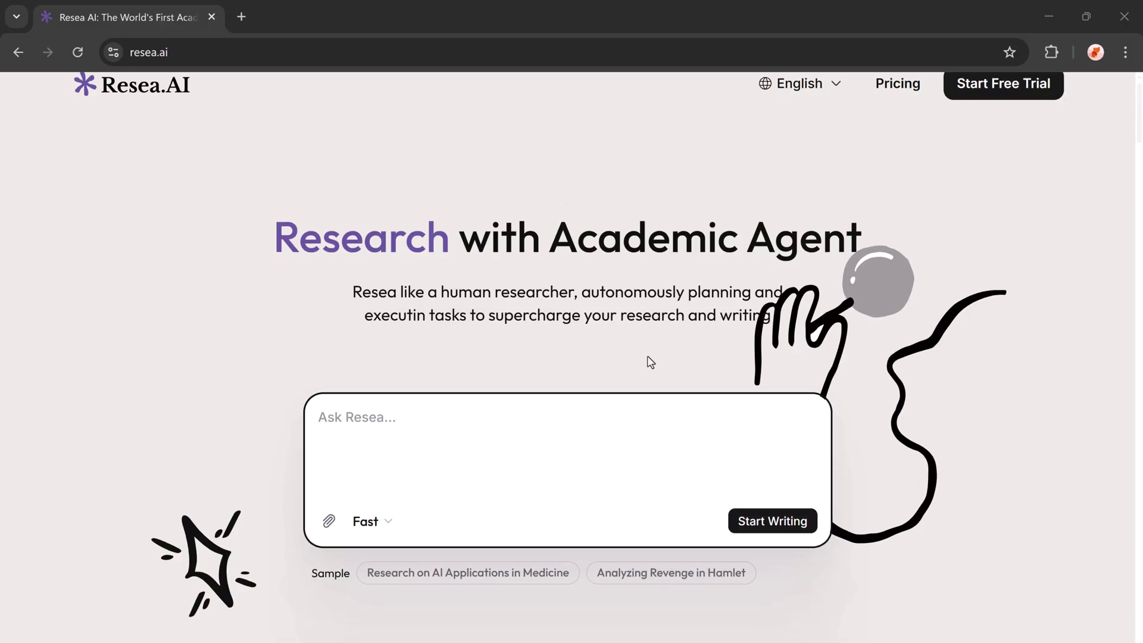
scroll("down", 3)
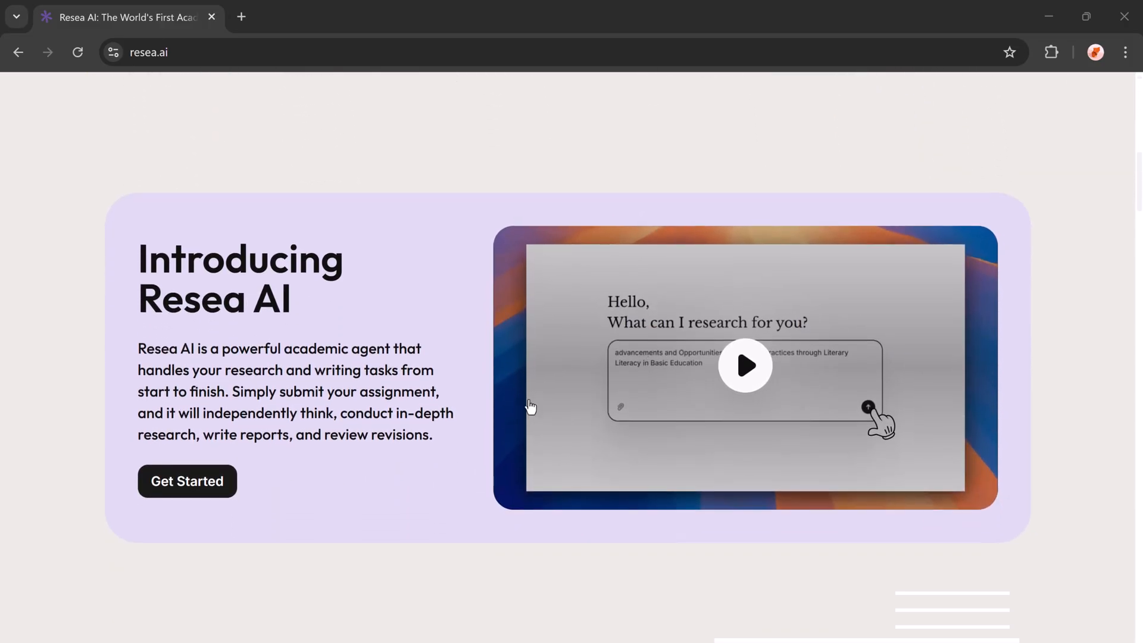
mouse_move(337, 492)
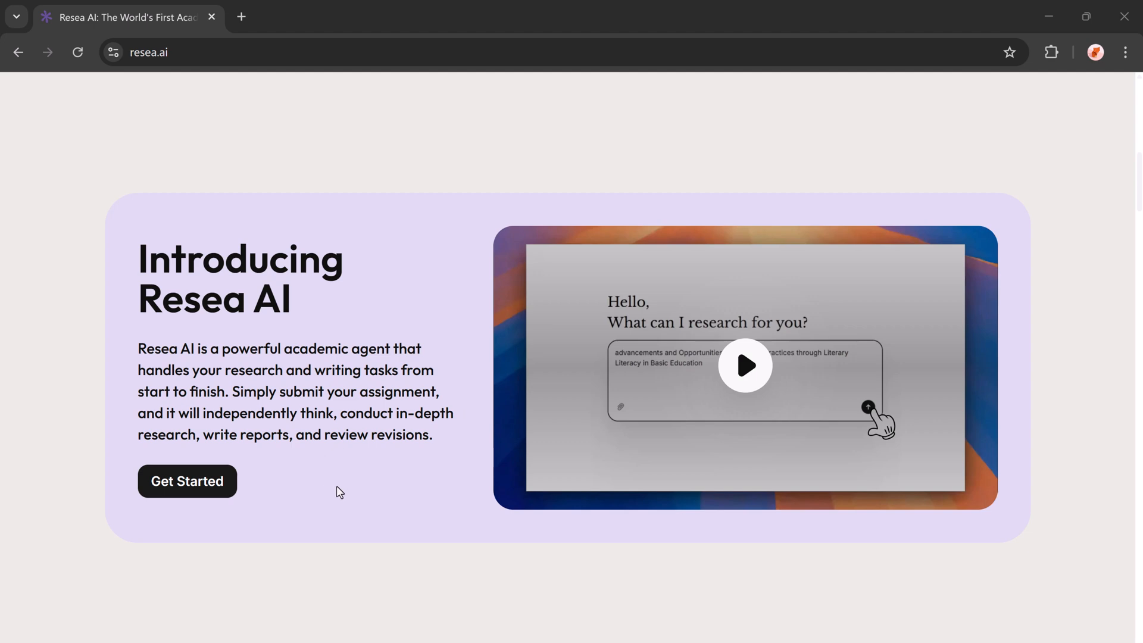
scroll("down", 3)
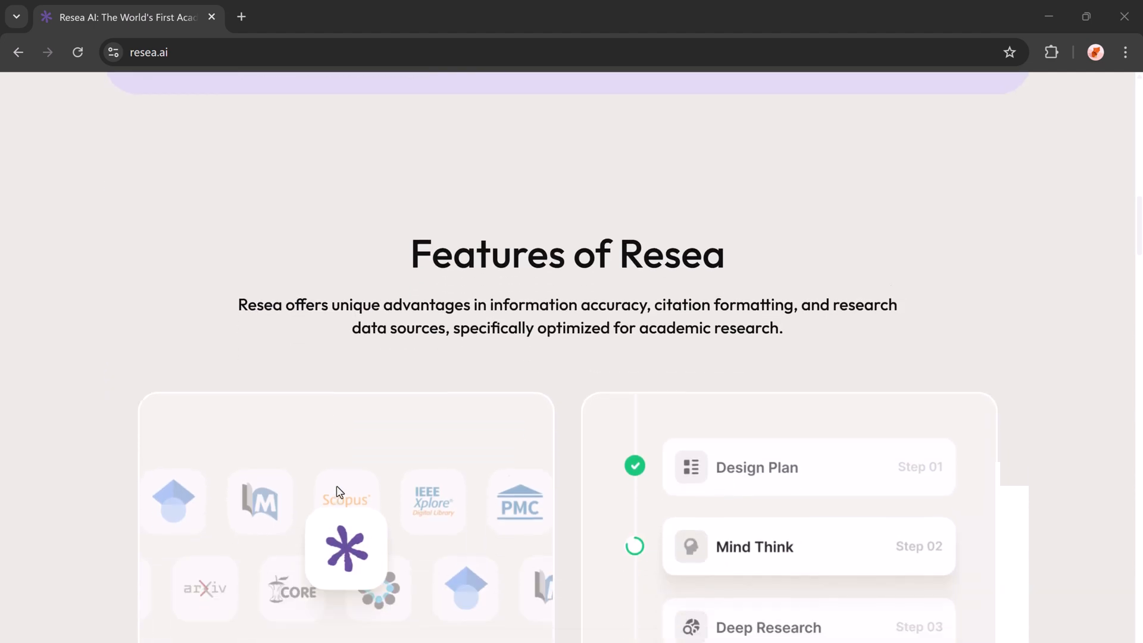
scroll("down", 3)
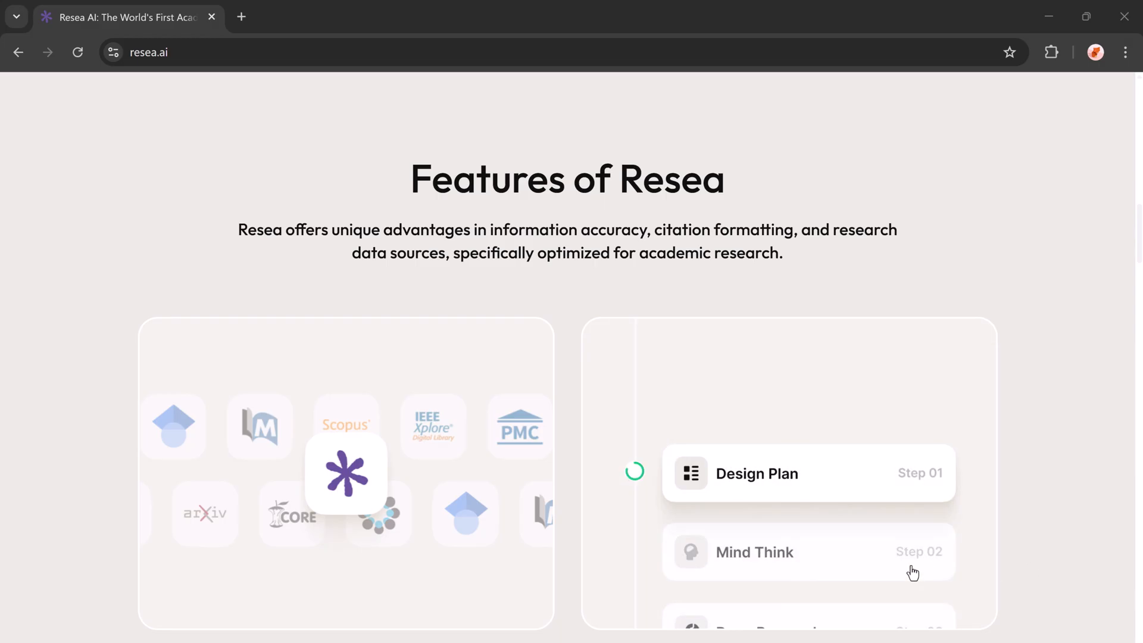
scroll("down", 3)
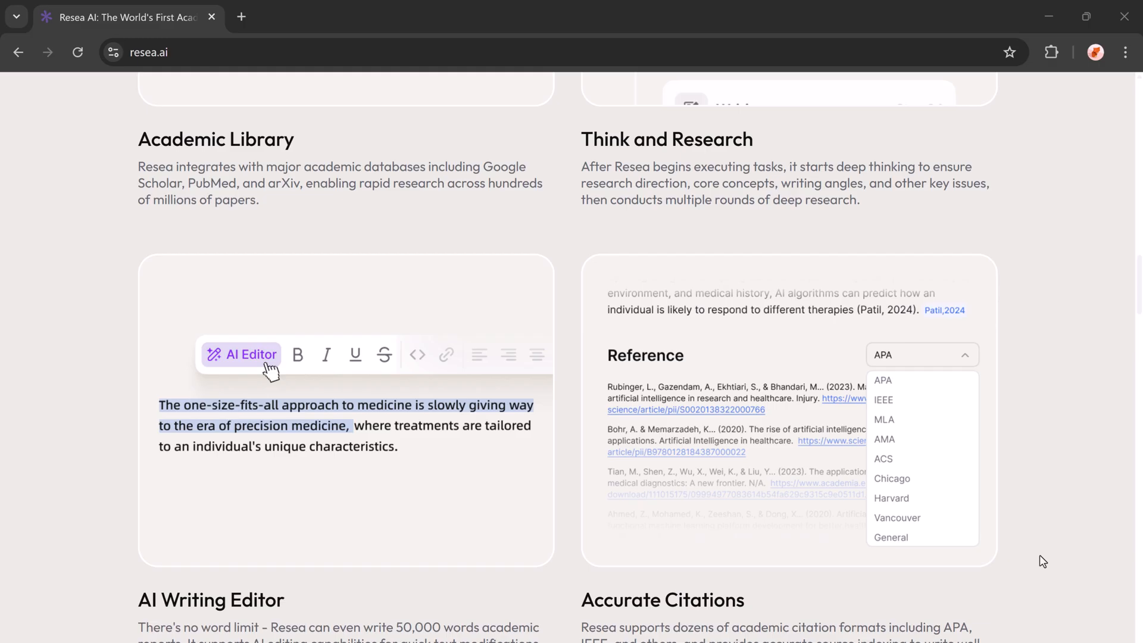
mouse_move(394, 150)
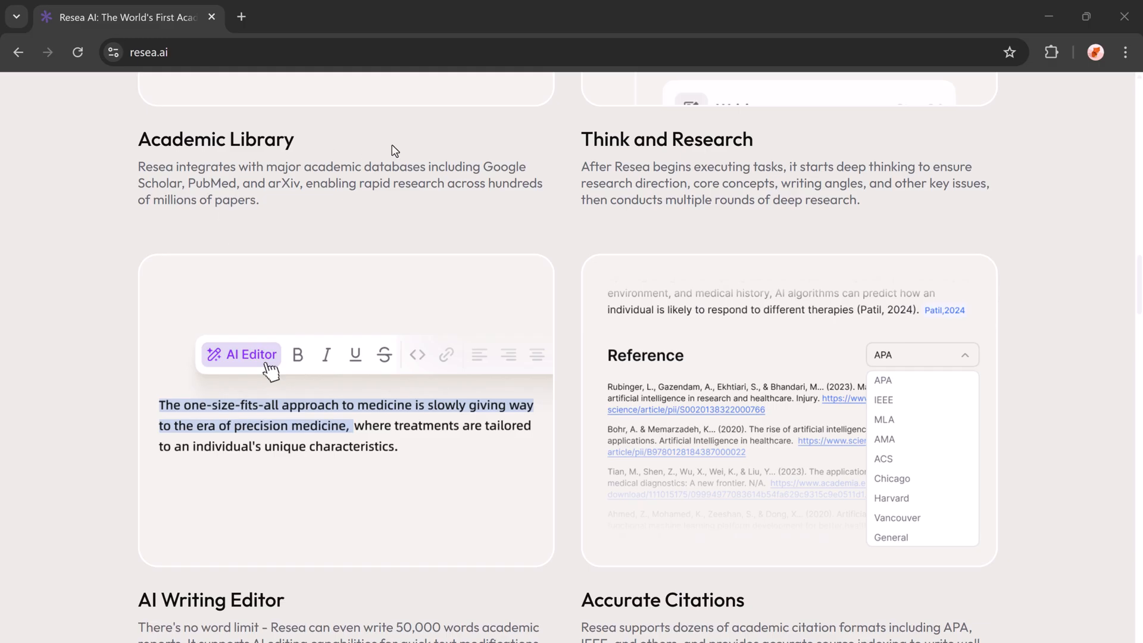
scroll("up", 3)
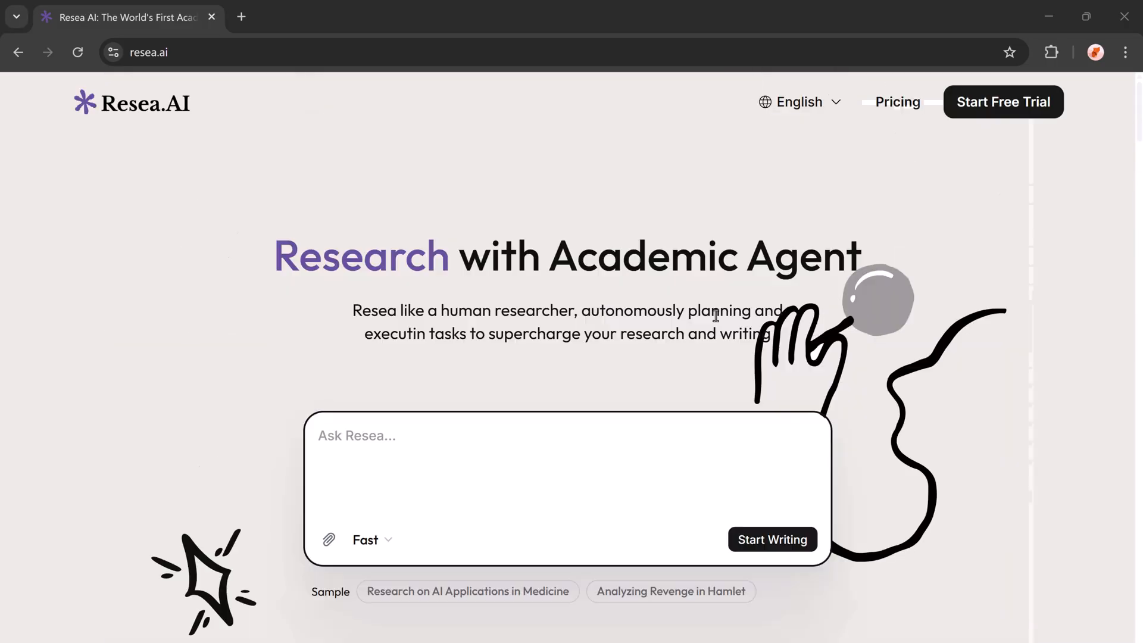
mouse_move(993, 109)
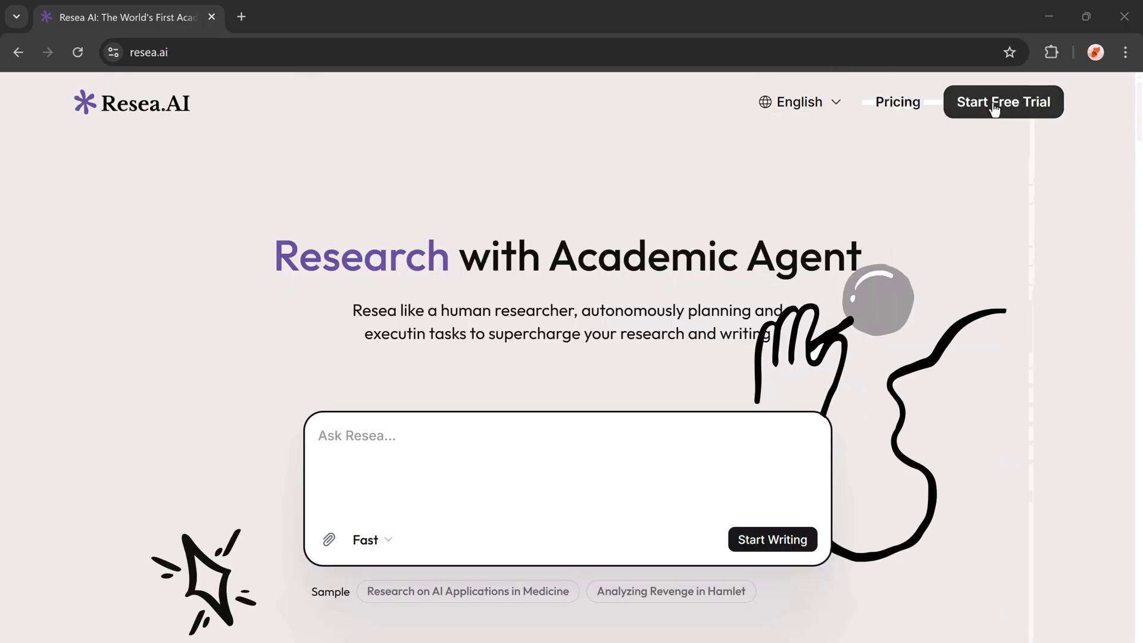
left_click(1003, 101)
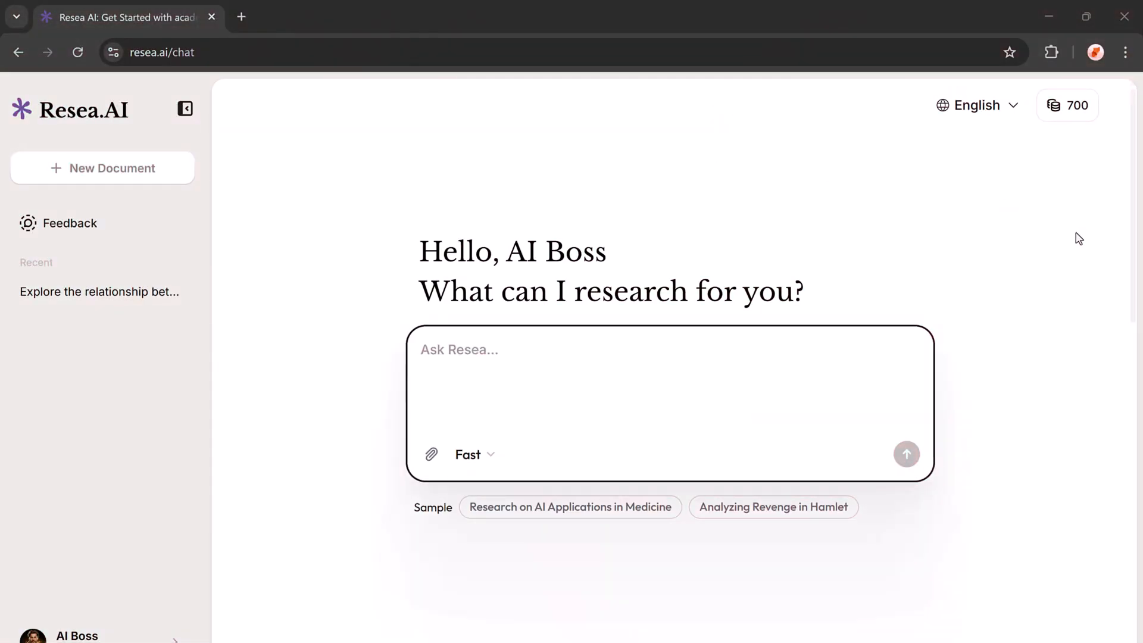
mouse_move(625, 358)
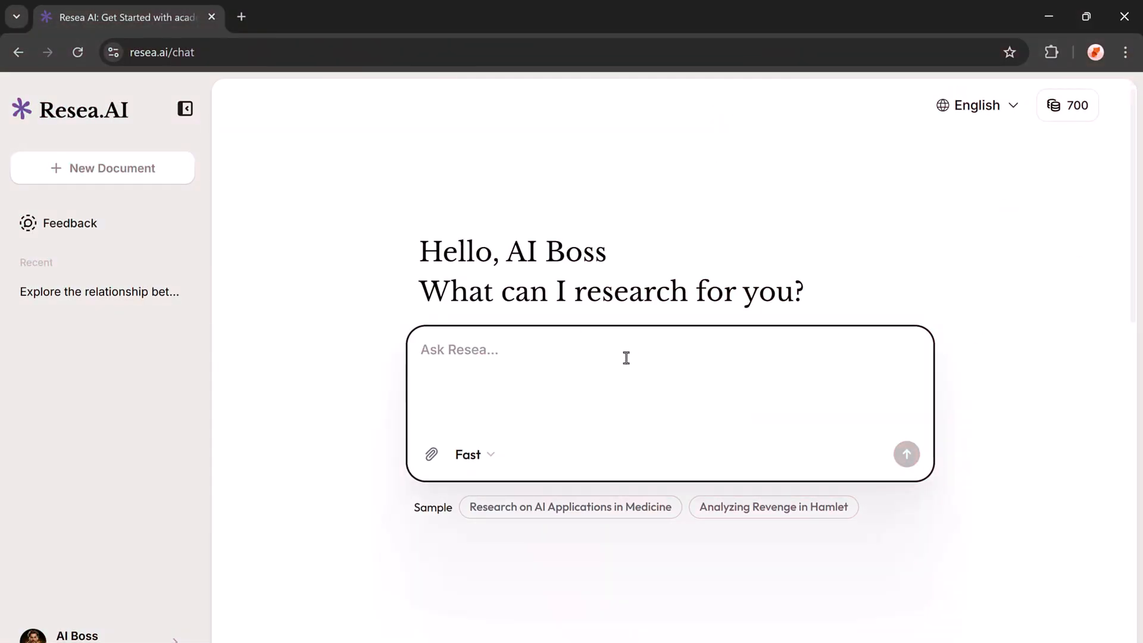
mouse_move(430, 454)
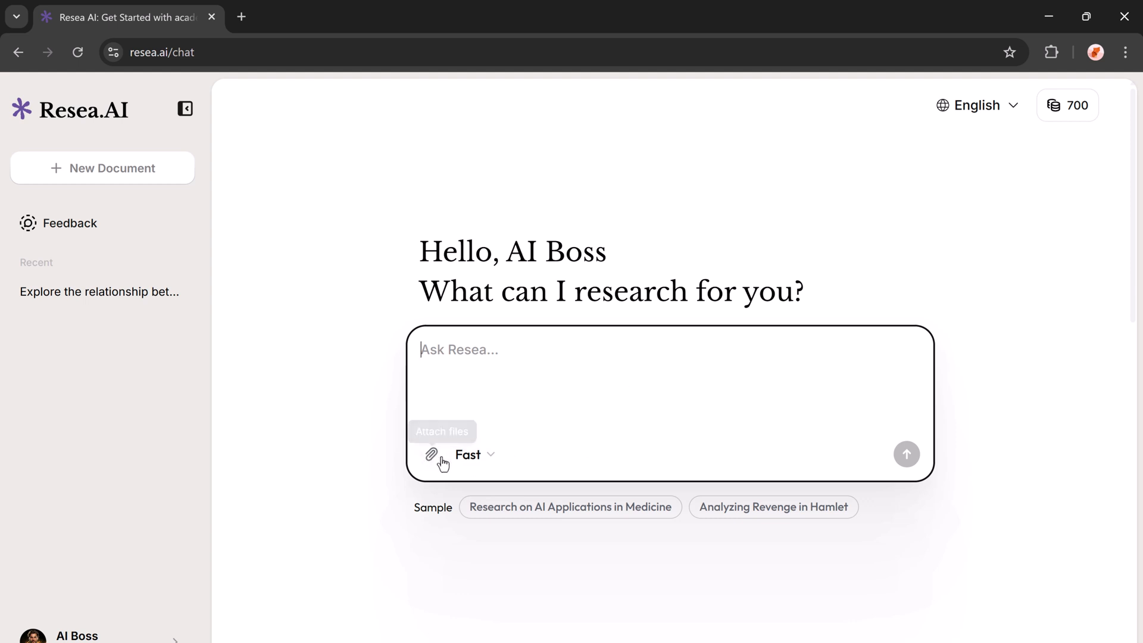
mouse_move(535, 412)
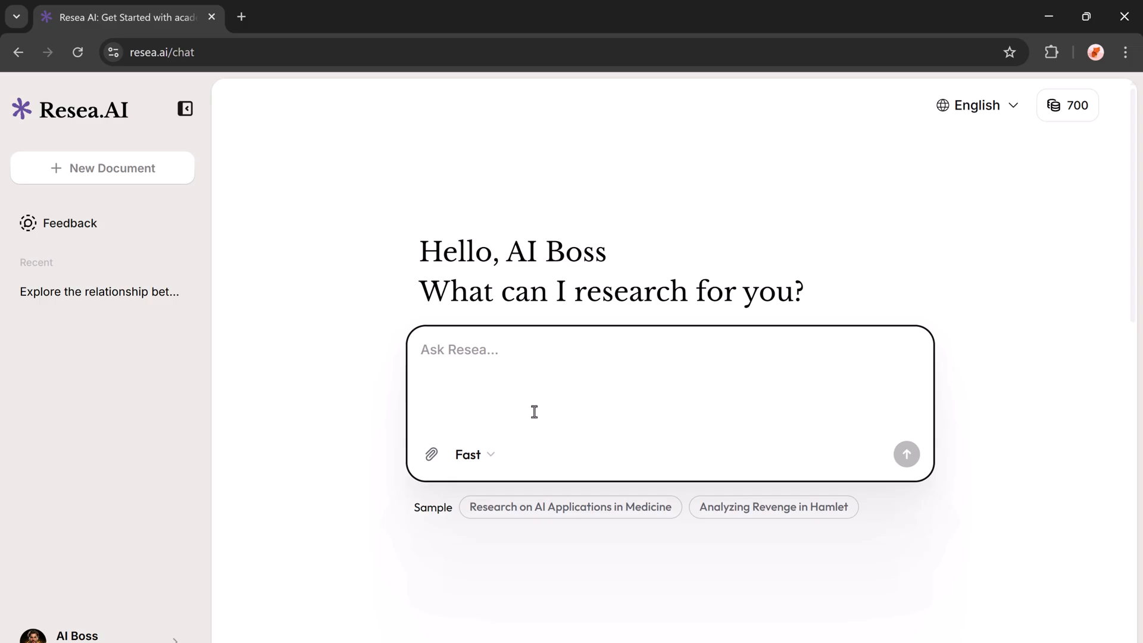
Enter the prompt on AI ethics and healthcare decision making with legal and medical MLA sources.
type("Explore the relationship between artificial intelligence ethics and healthcare decision making, citing both legal and medical academic sources in MLA format")
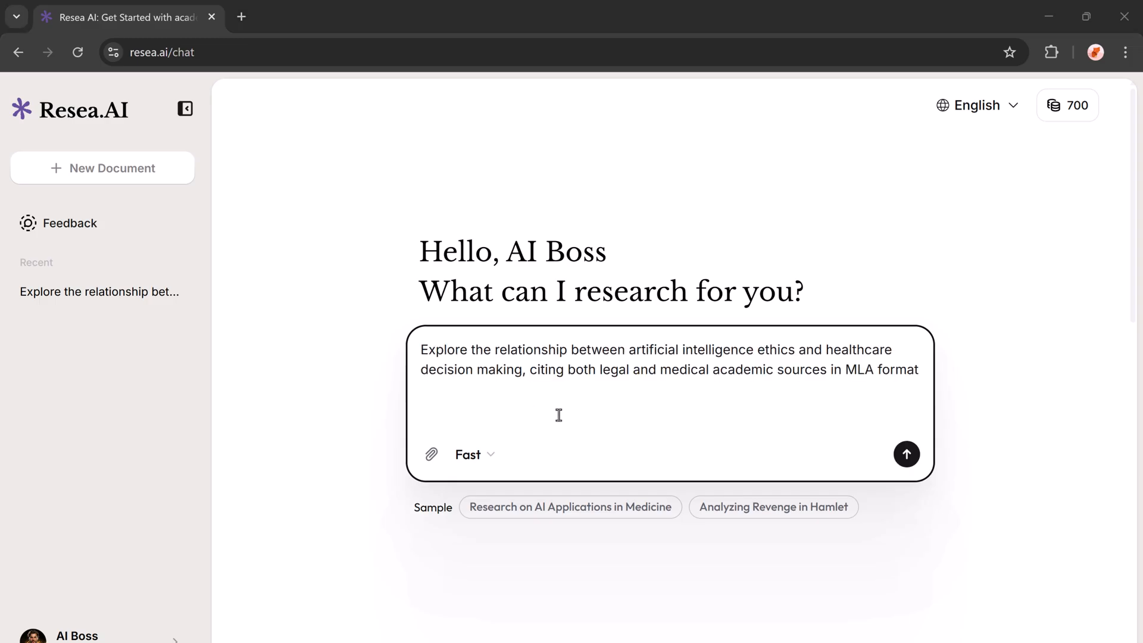
mouse_move(849, 413)
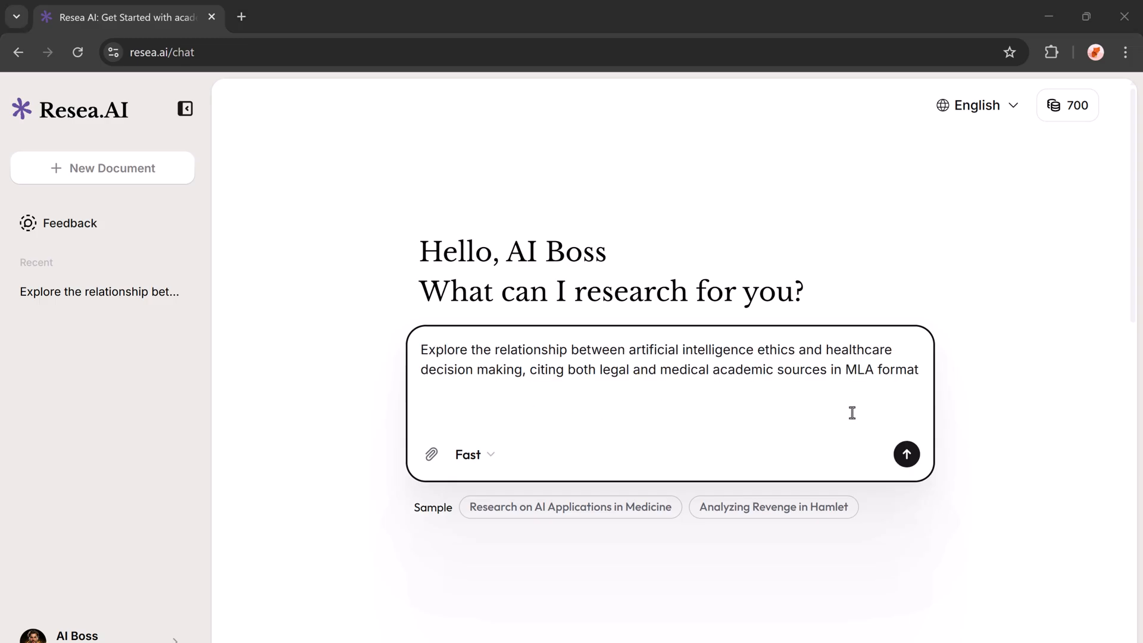
mouse_move(907, 453)
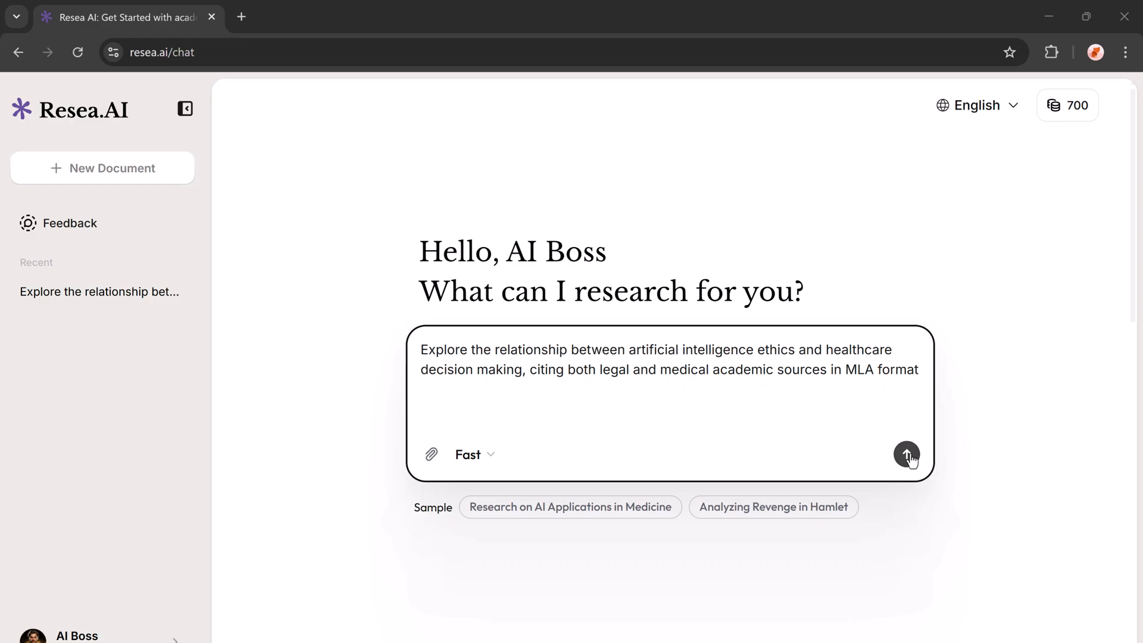
Submit the request and read the returned plan's thinking, research and writing phases.
left_click(907, 454)
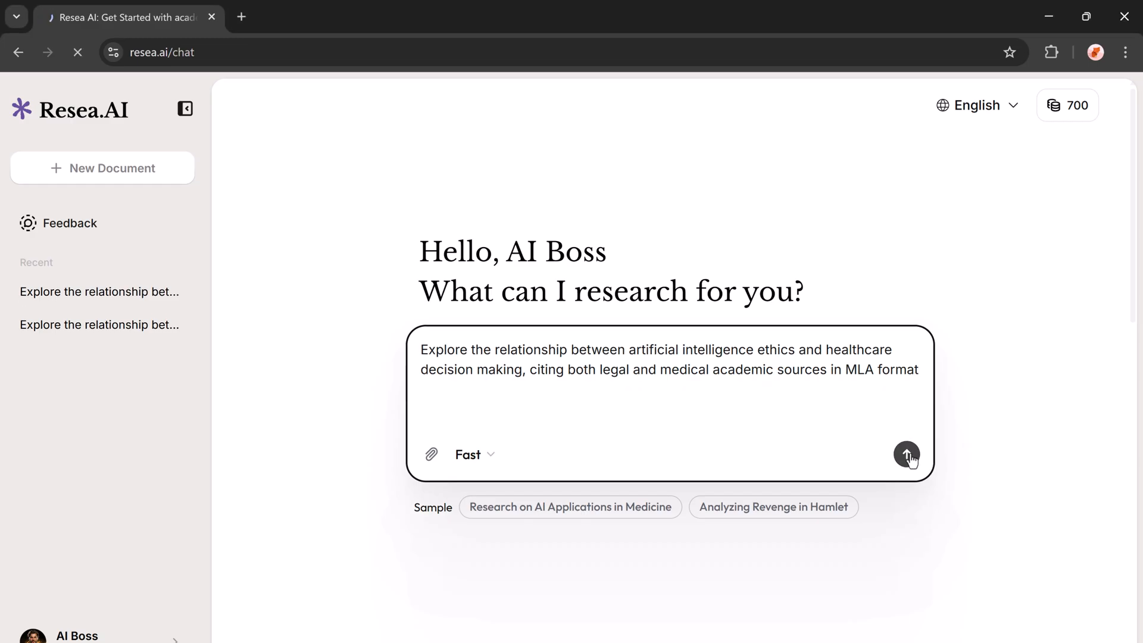
left_click(907, 453)
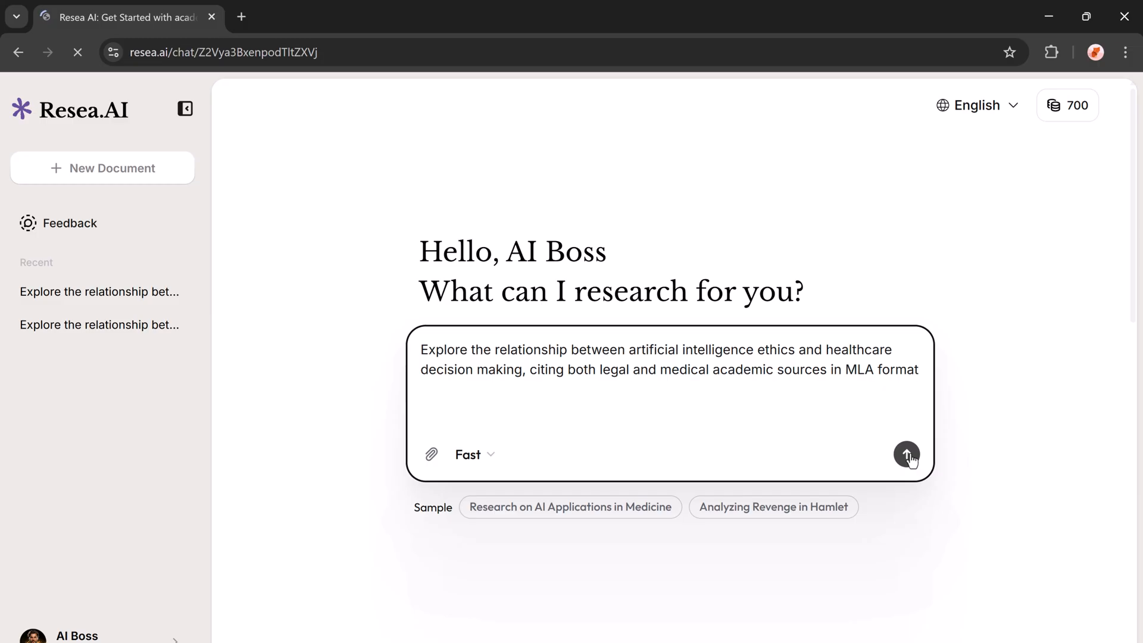
left_click(907, 453)
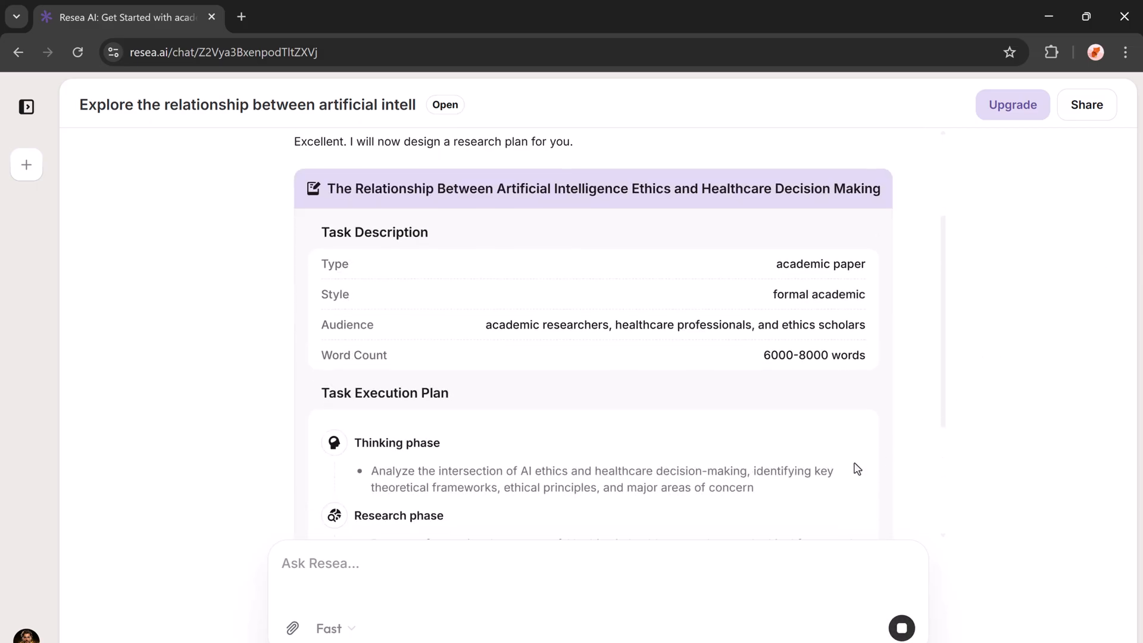
scroll("down", 3)
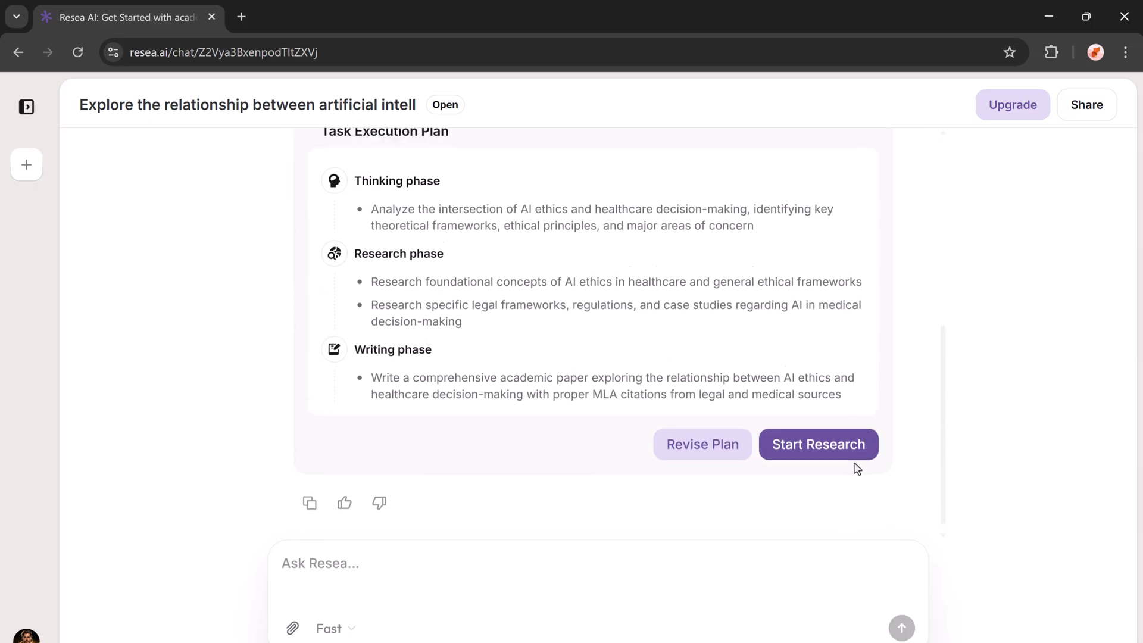
mouse_move(410, 372)
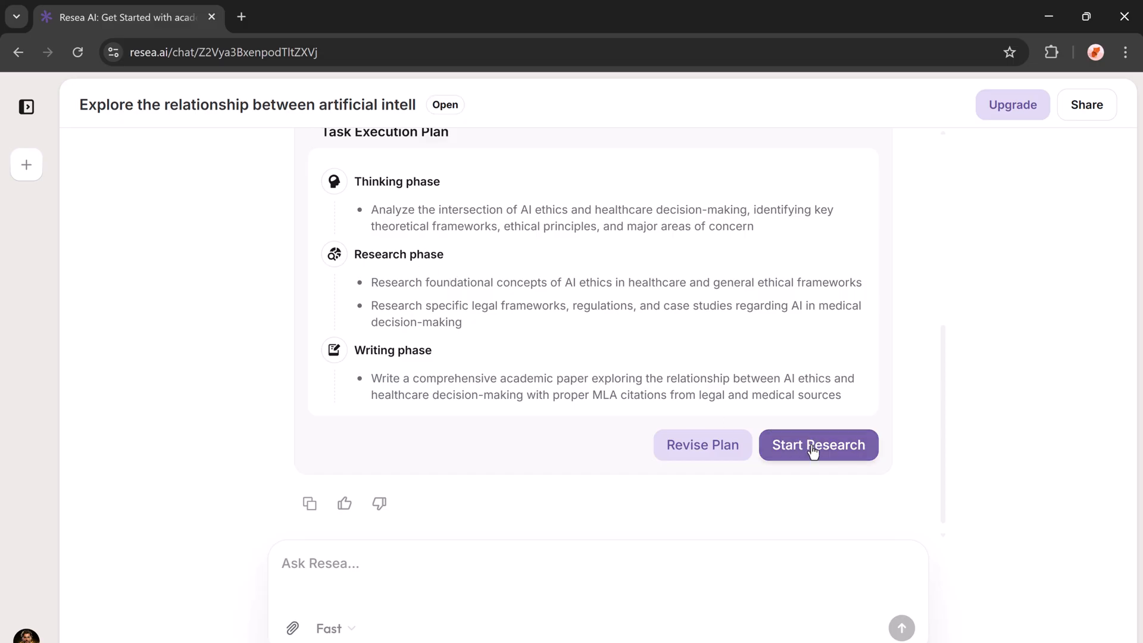
Start the research and zoom the MindThink map out so every branch is visible.
left_click(818, 444)
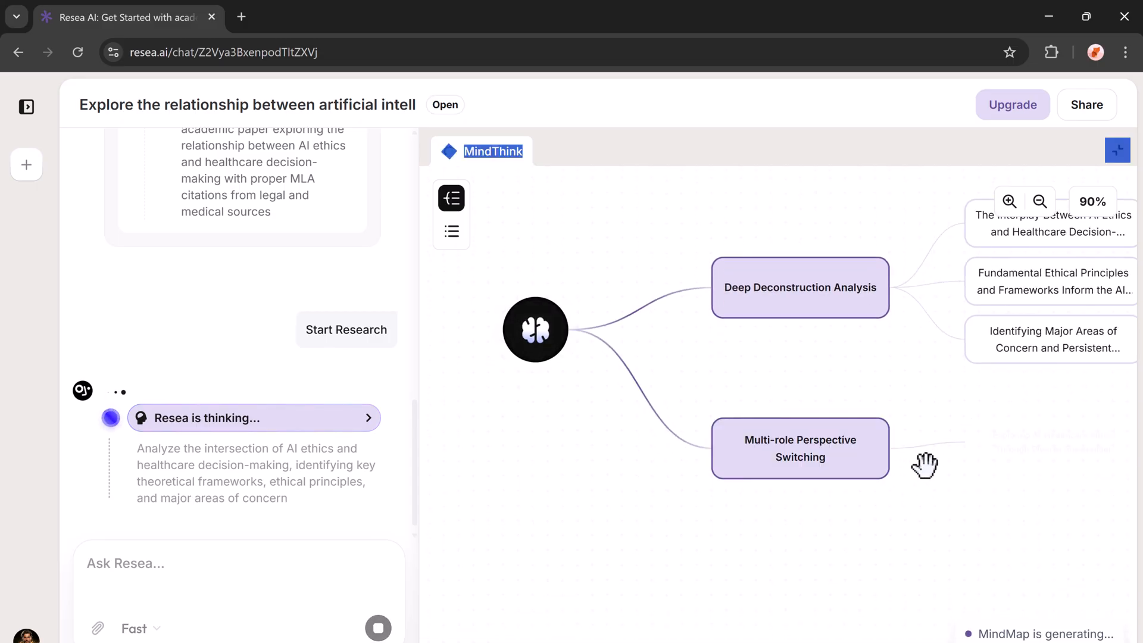
left_click(1039, 202)
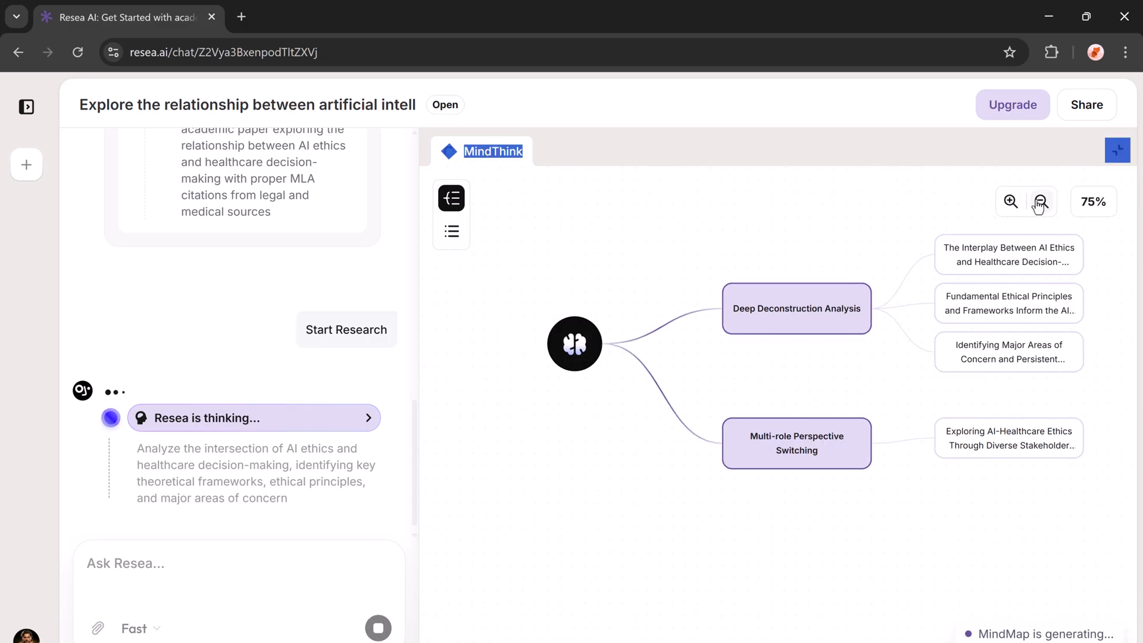
left_click(1010, 203)
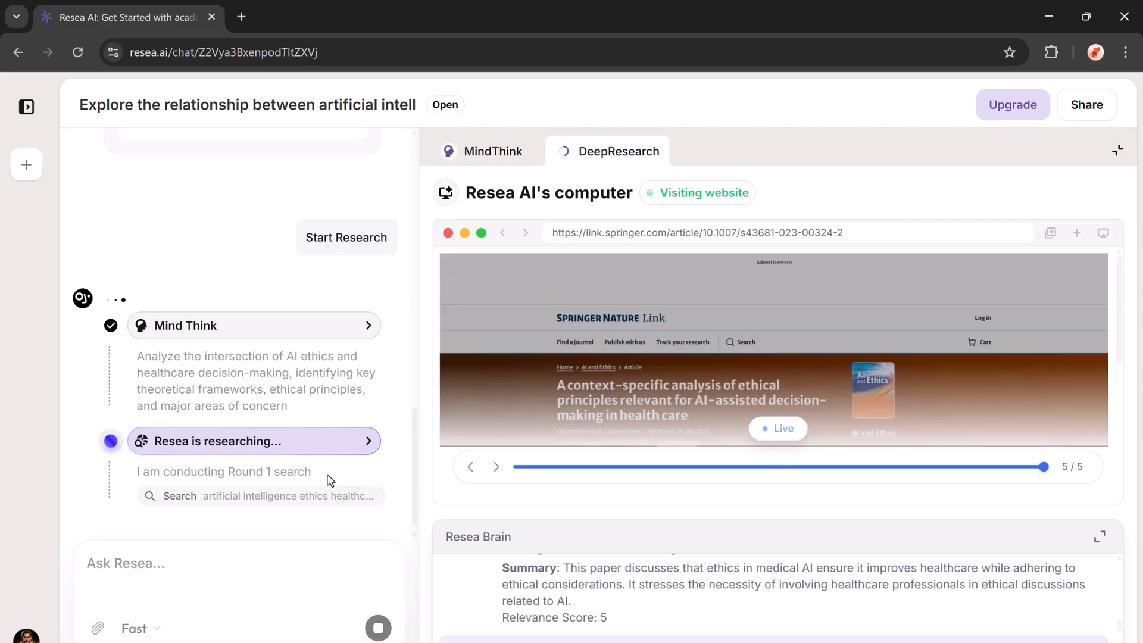
Let DeepResearch finish its two search rounds and follow the outline as it starts writing.
left_click(496, 467)
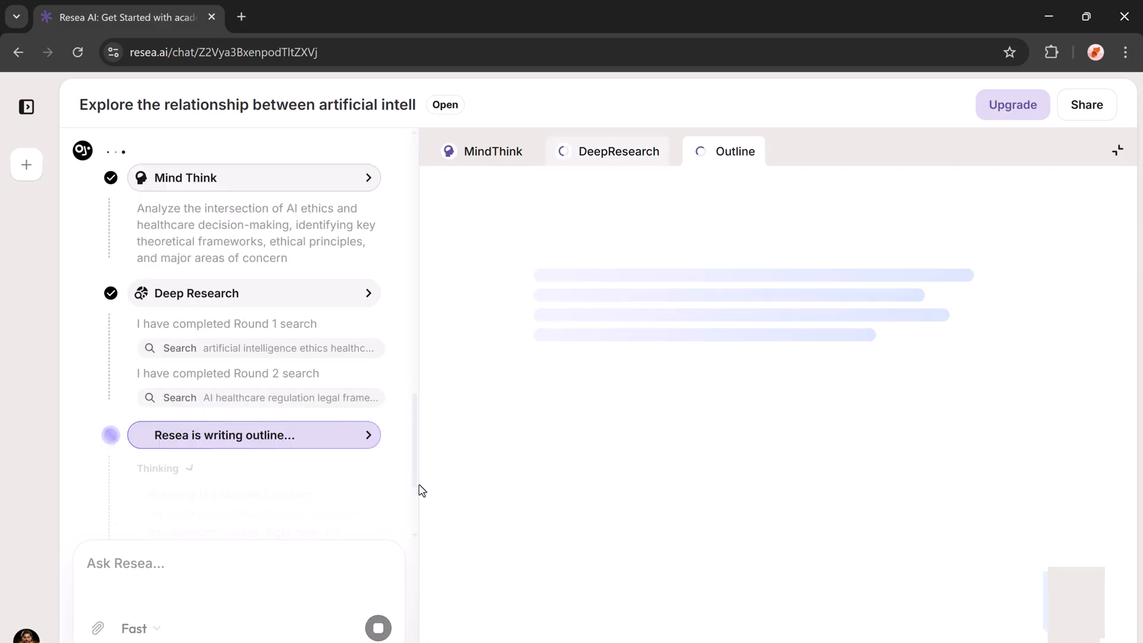
scroll("down", 3)
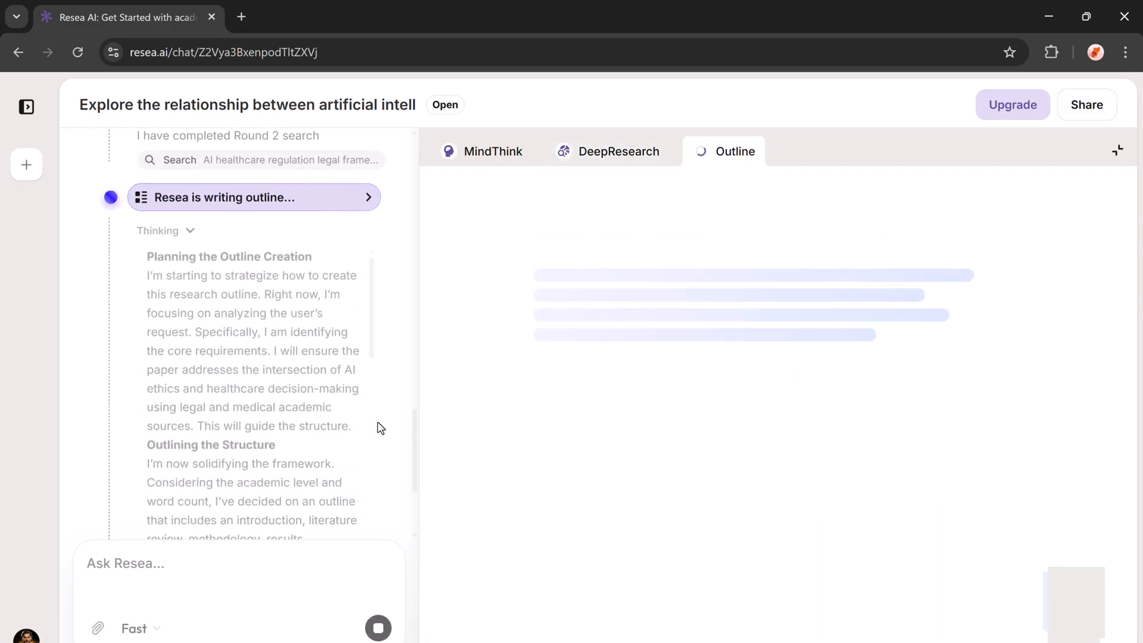
scroll("down", 3)
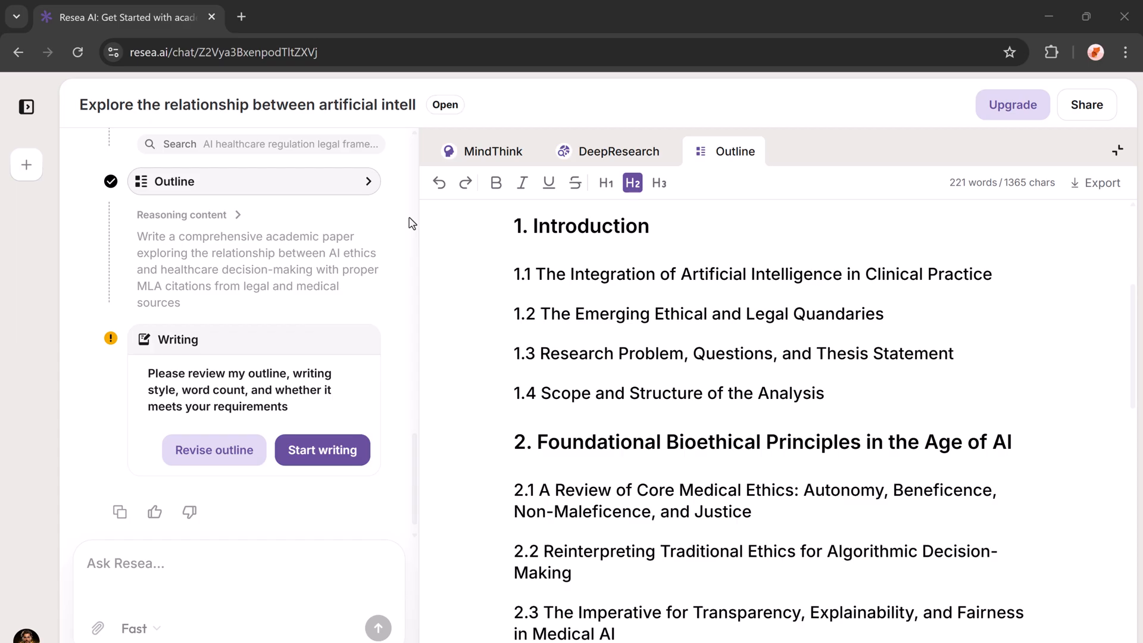
scroll("up", 3)
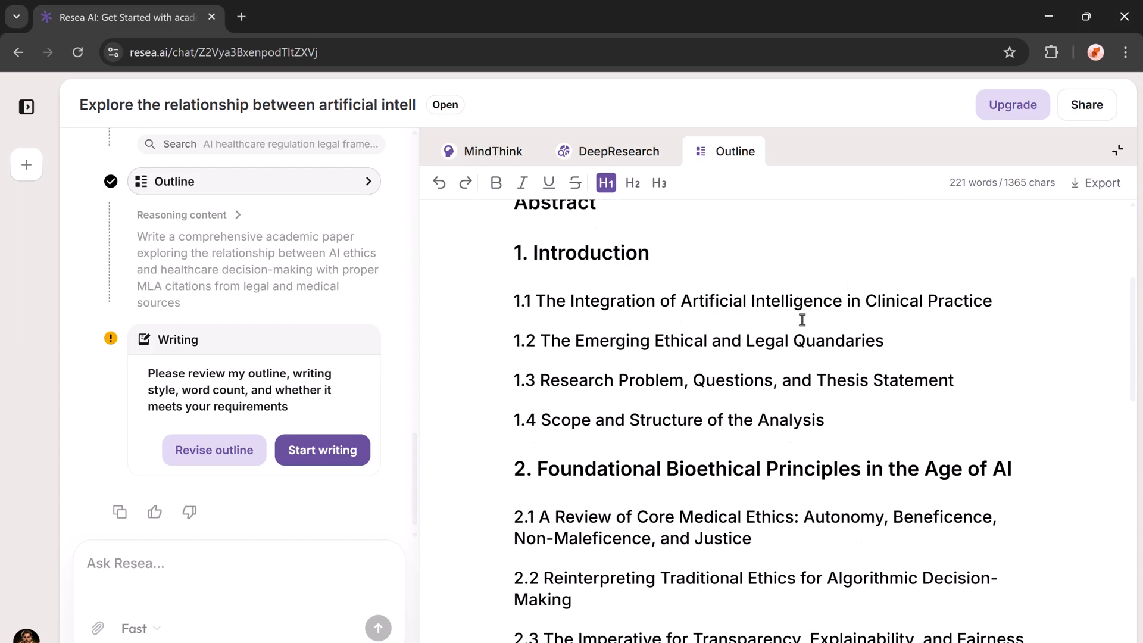
scroll("down", 3)
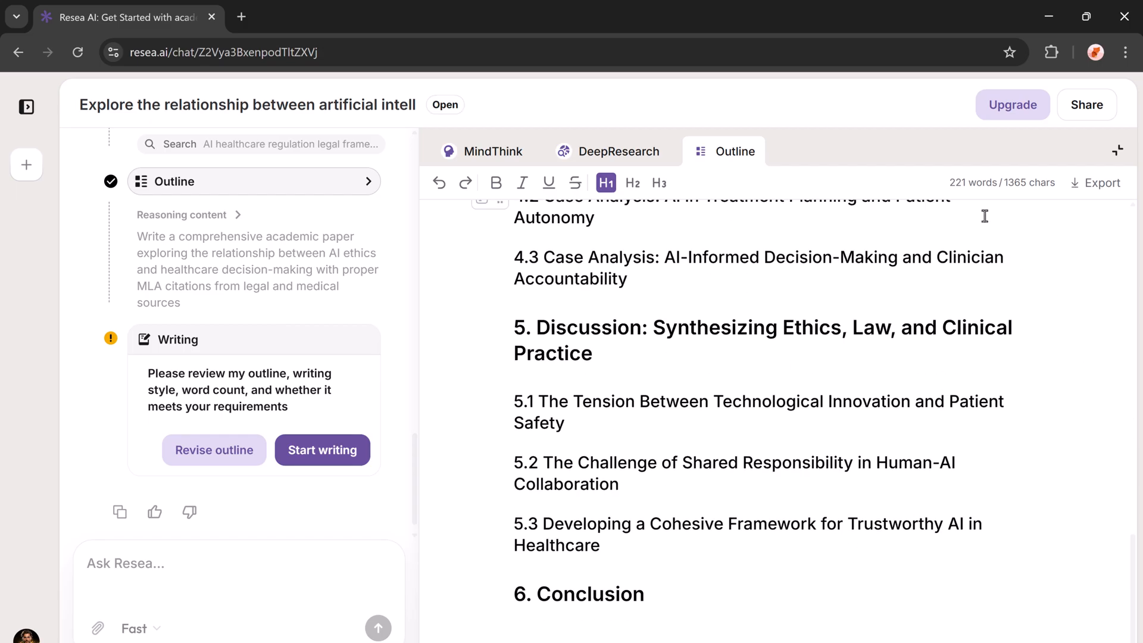
mouse_move(940, 401)
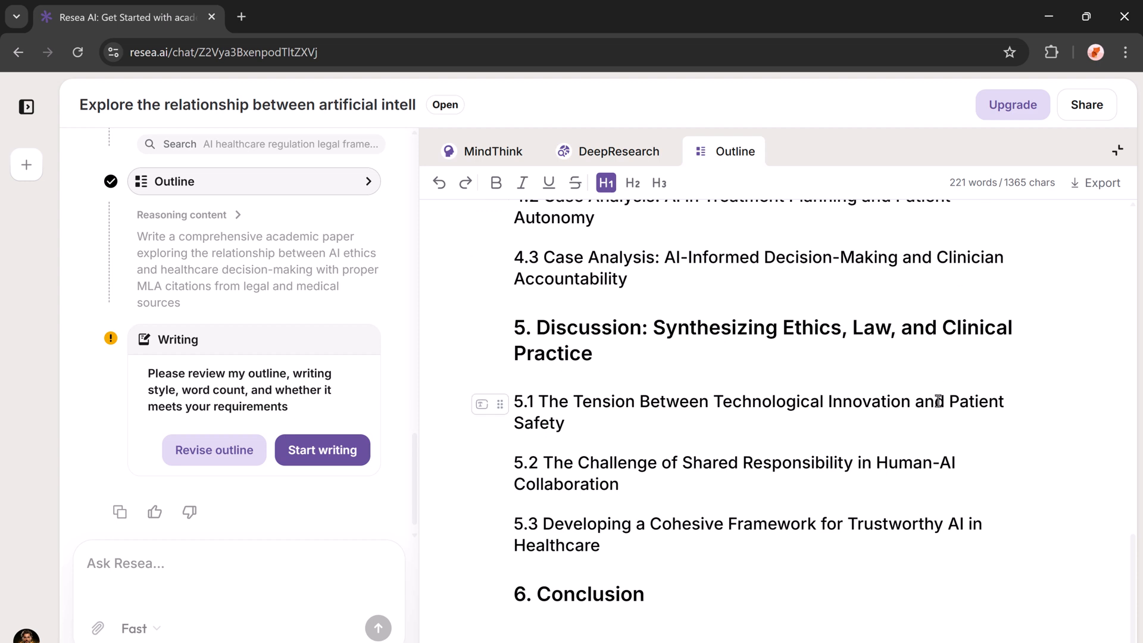
mouse_move(173, 435)
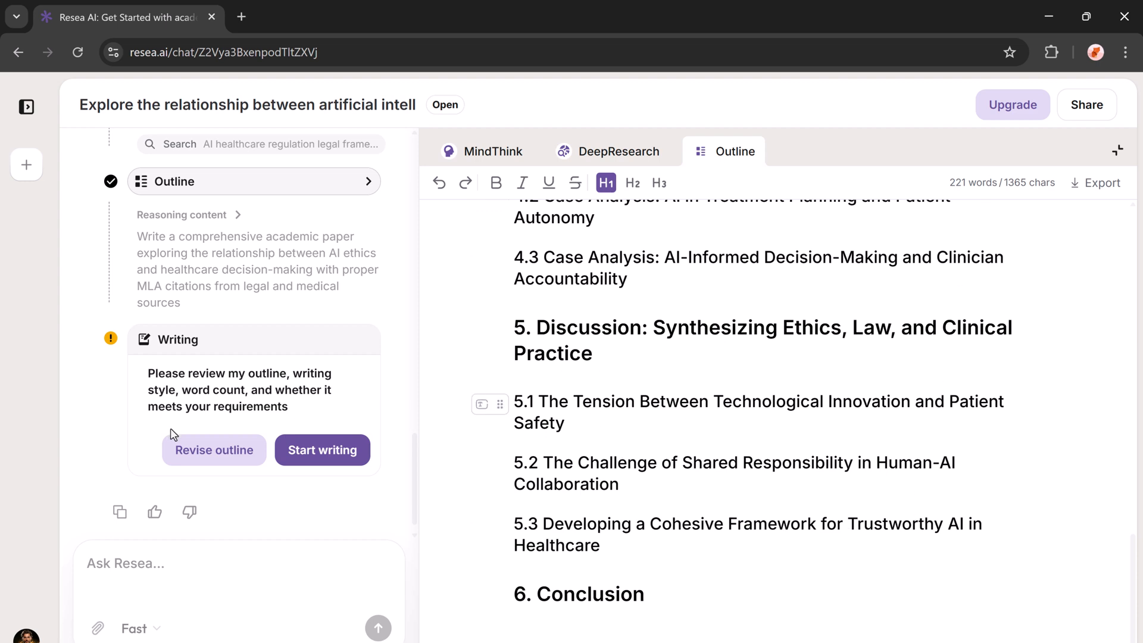
scroll("up", 3)
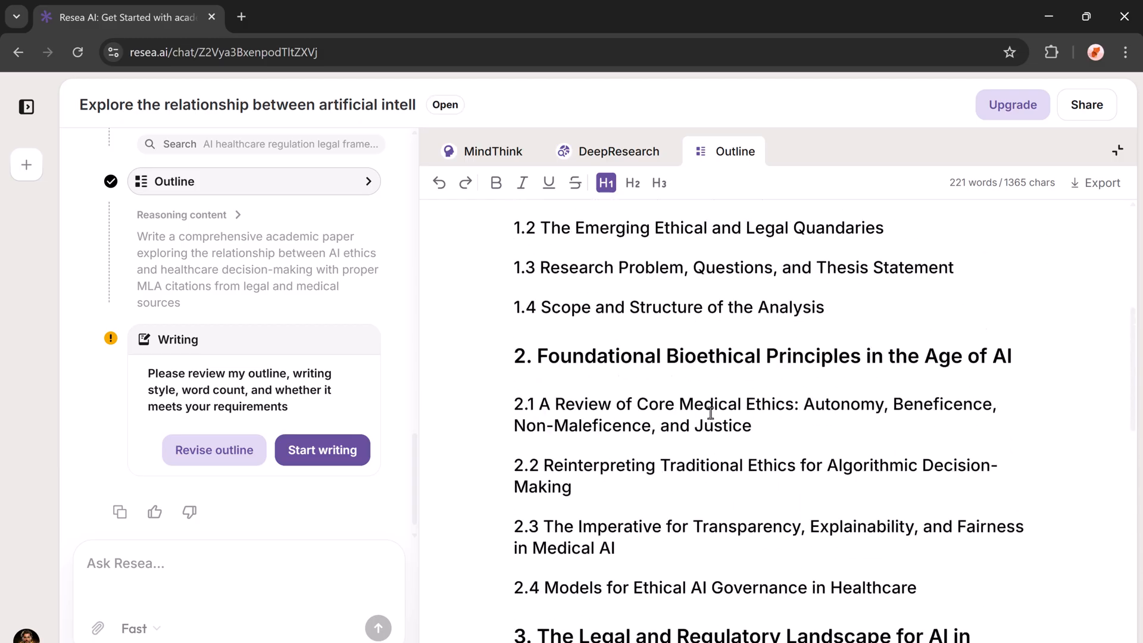
scroll("up", 3)
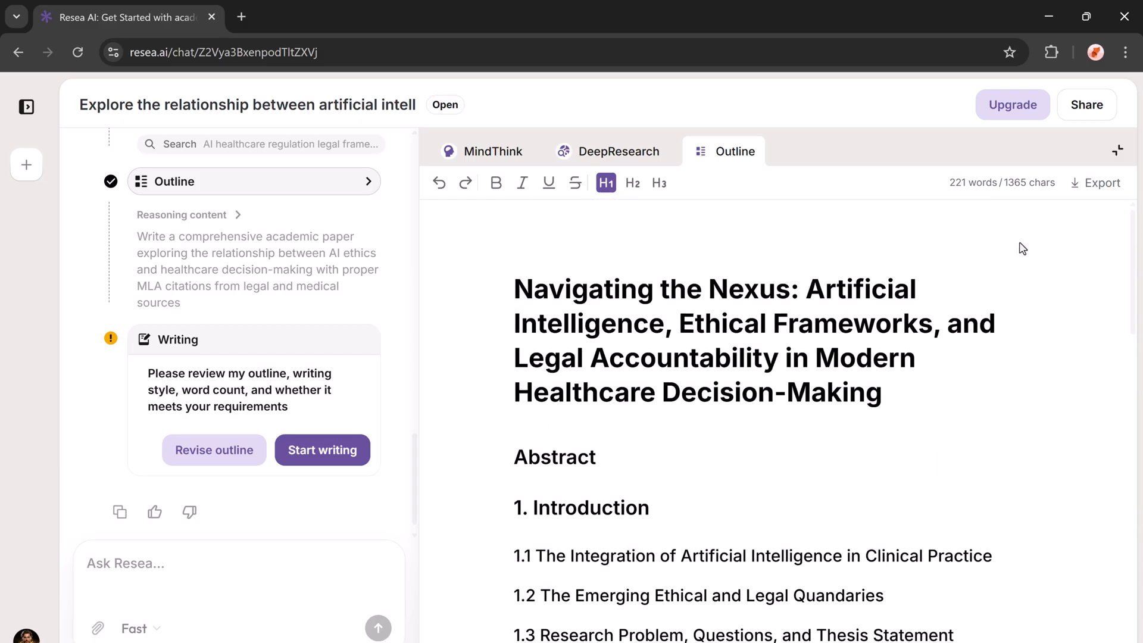
mouse_move(1064, 249)
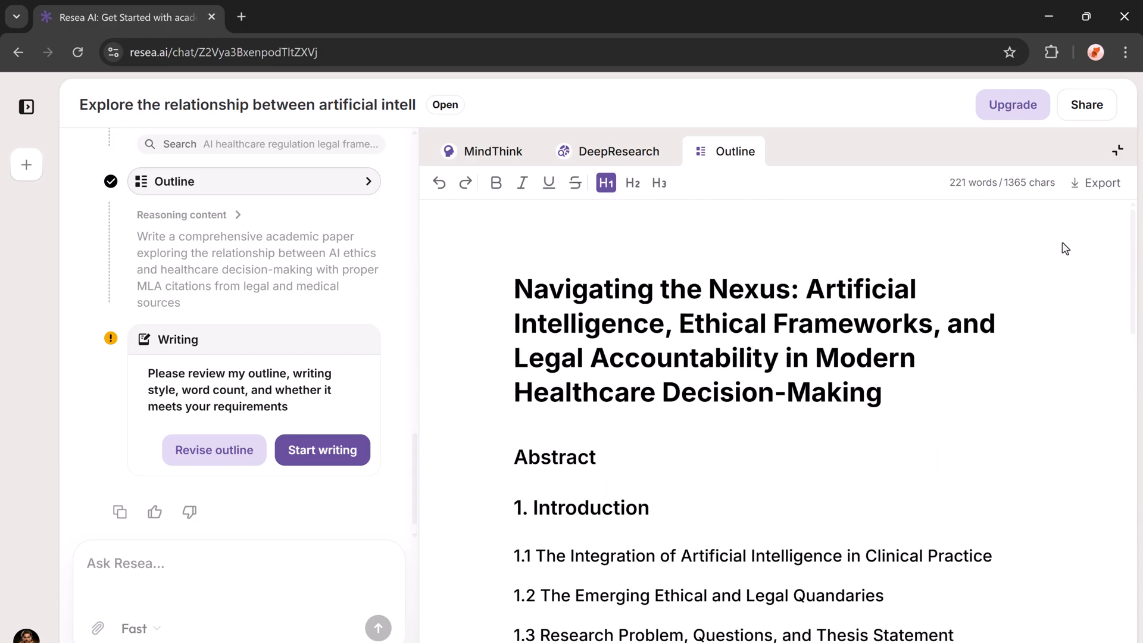
Start writing from the outline and follow the introduction and ethics sections as they generate.
left_click(322, 450)
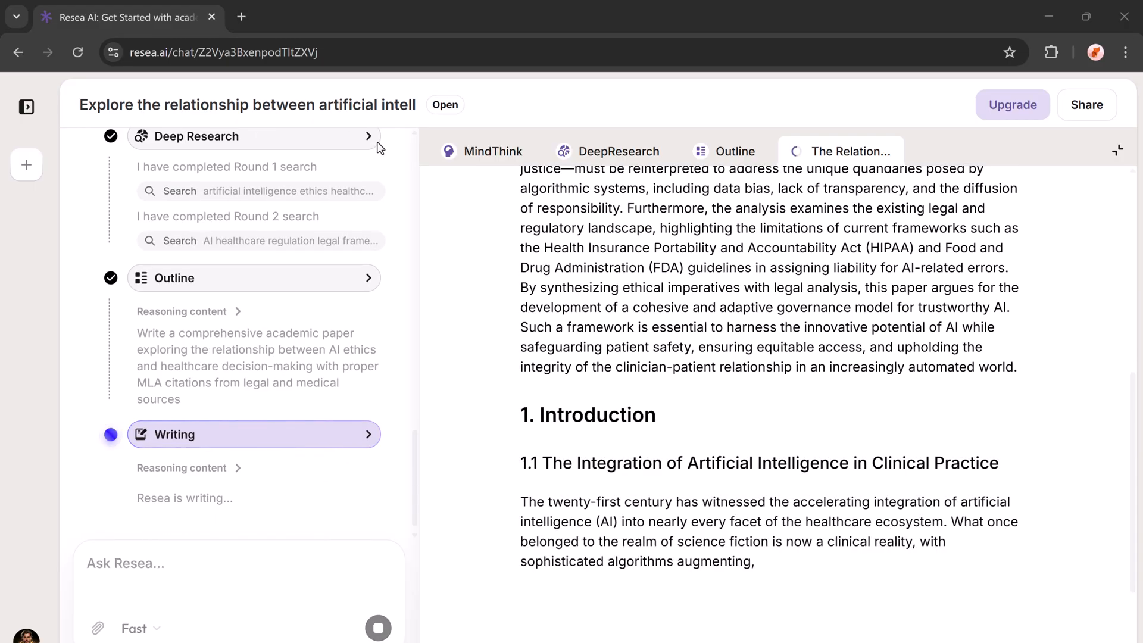
scroll("down", 3)
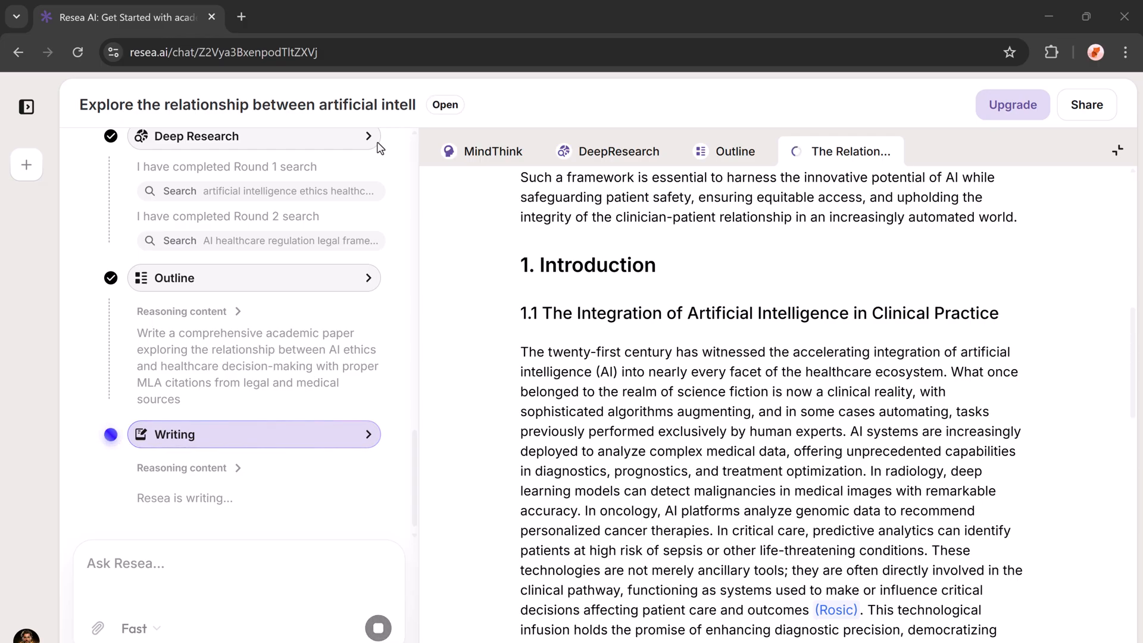
mouse_move(418, 217)
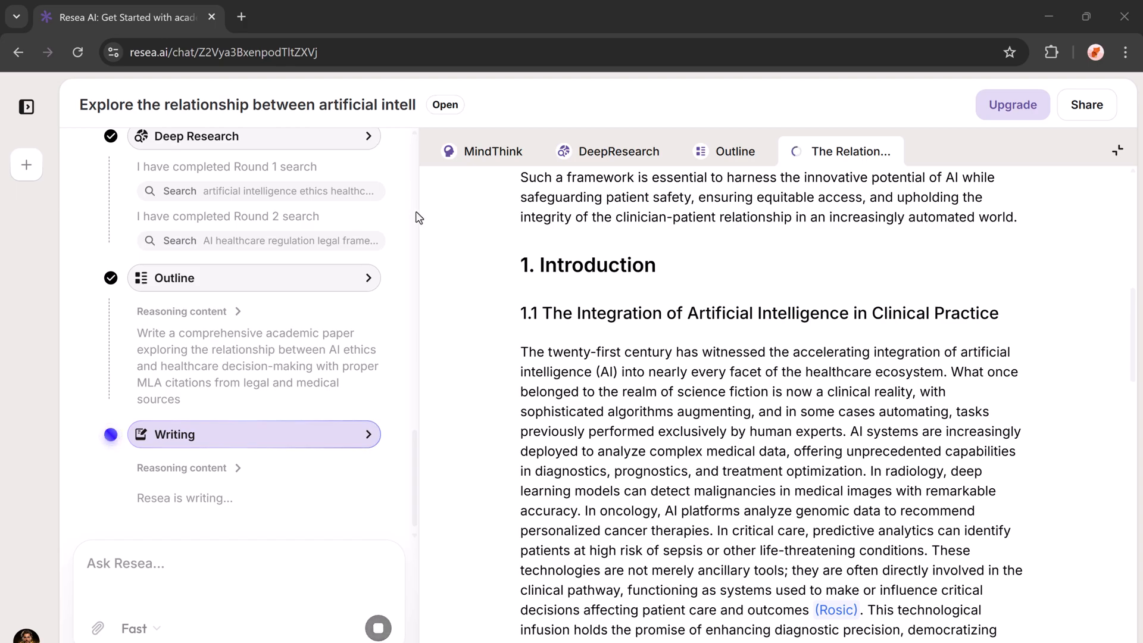
scroll("down", 3)
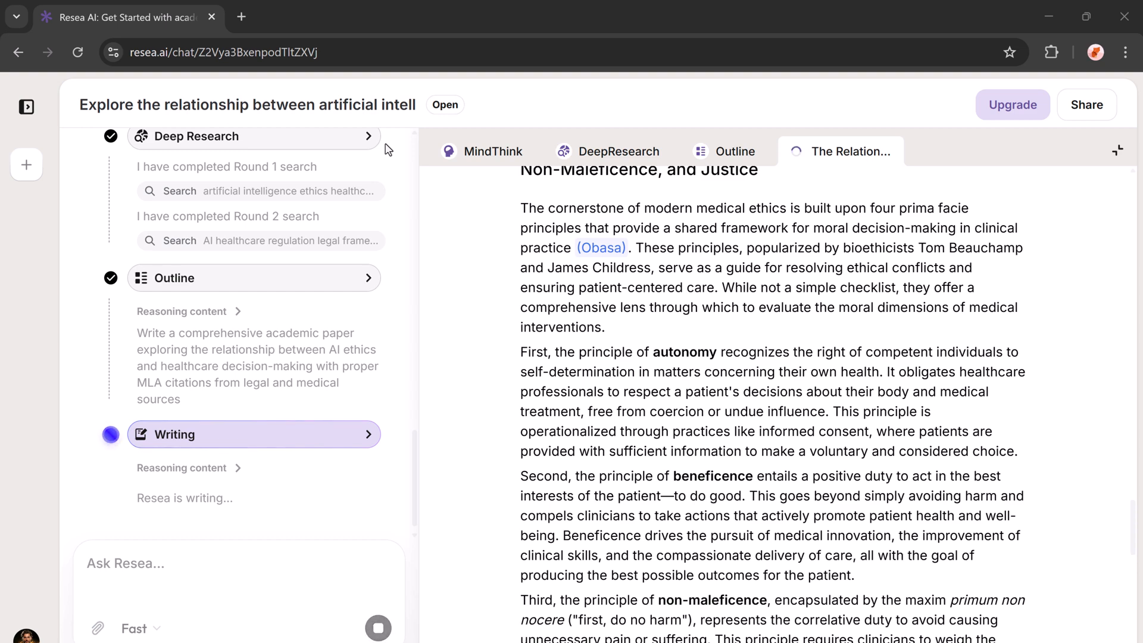
scroll("down", 3)
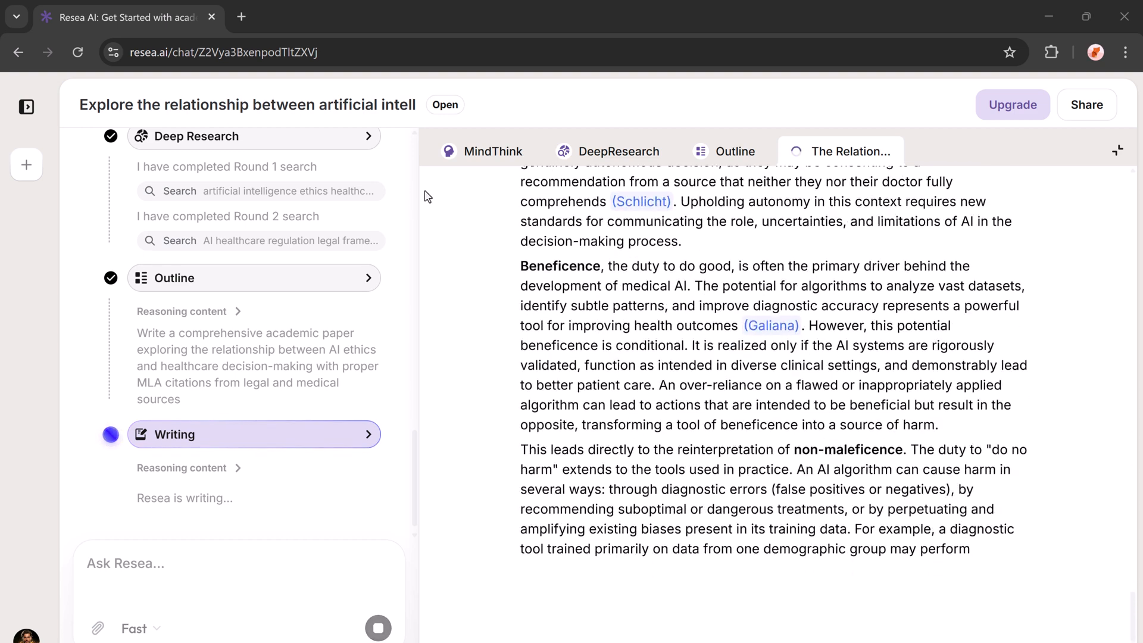
scroll("down", 3)
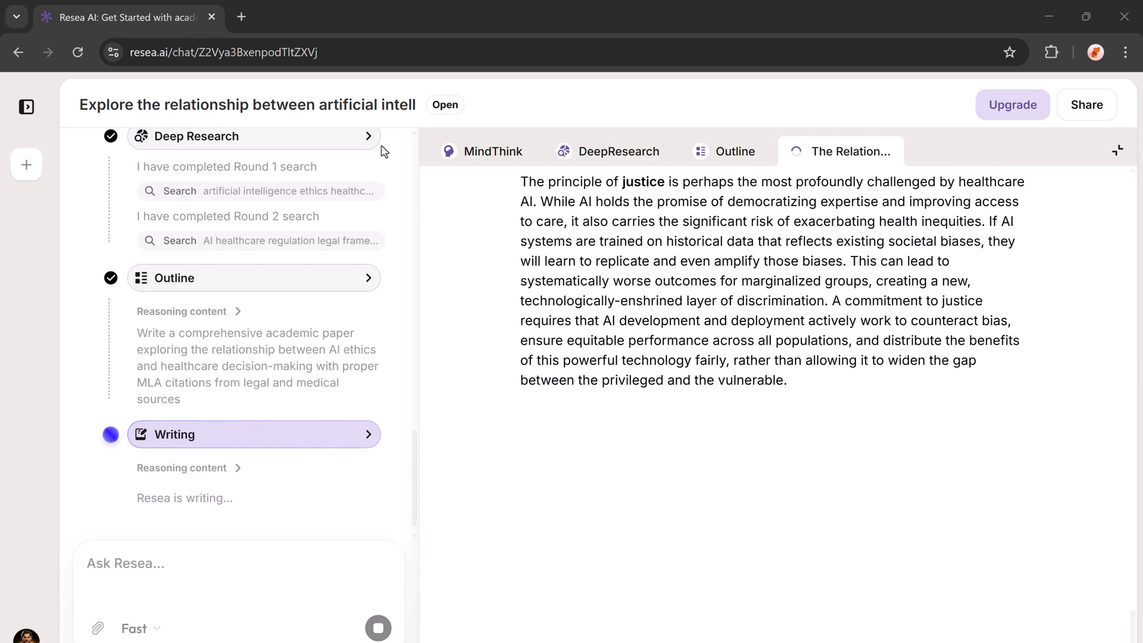
Follow the draft through the legal sections to 3.1 on HIPAA and GDPR data privacy.
scroll("down", 3)
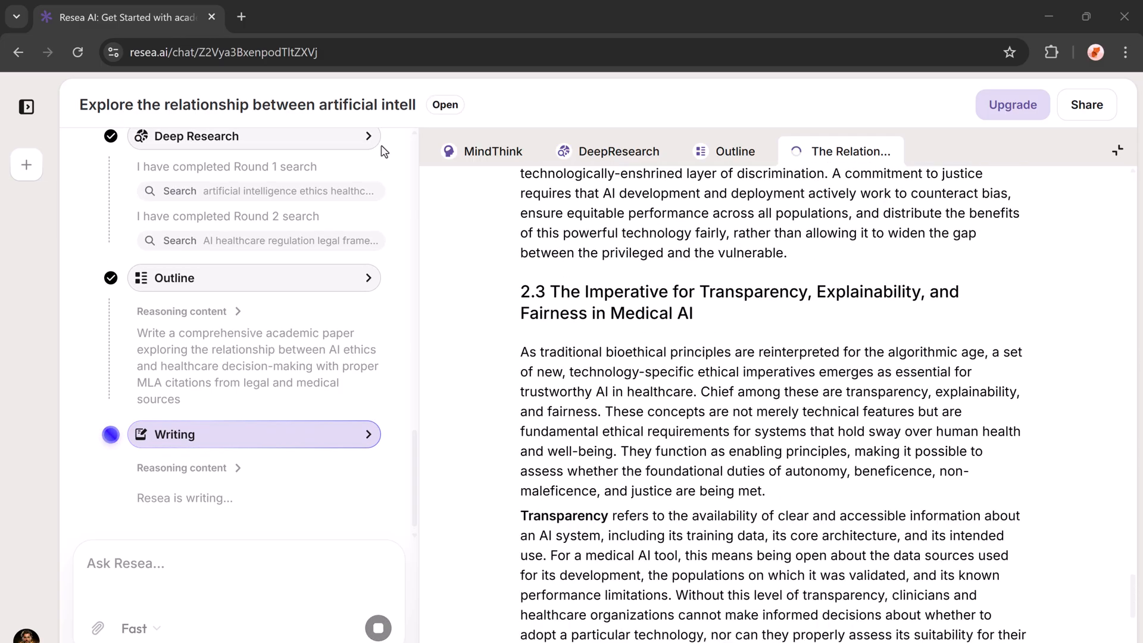
scroll("down", 3)
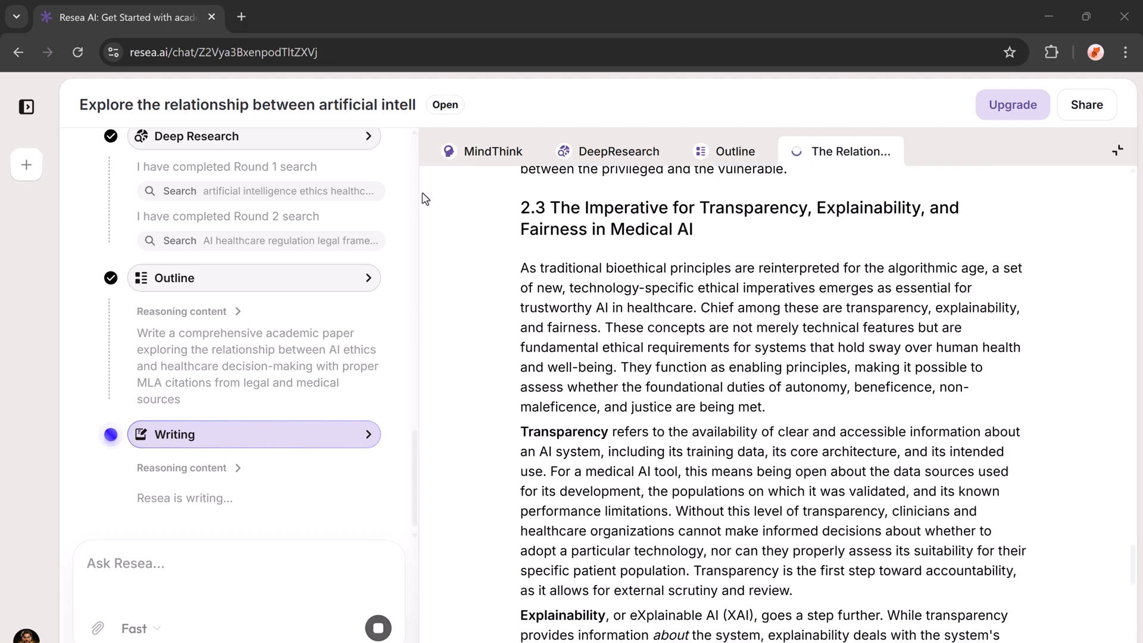
scroll("down", 3)
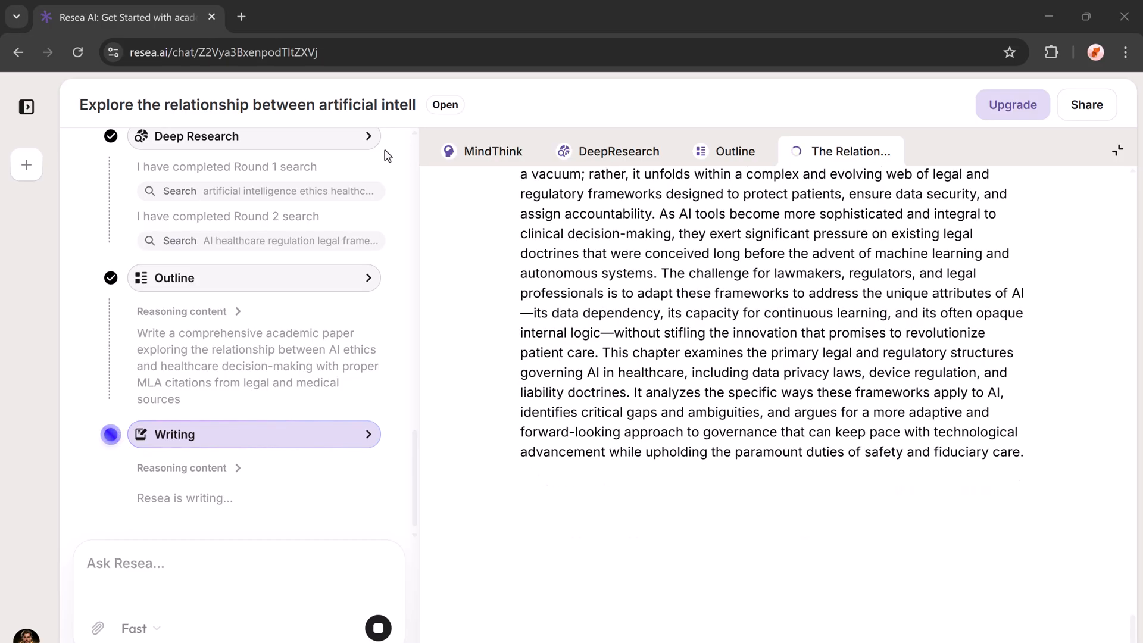
scroll("down", 3)
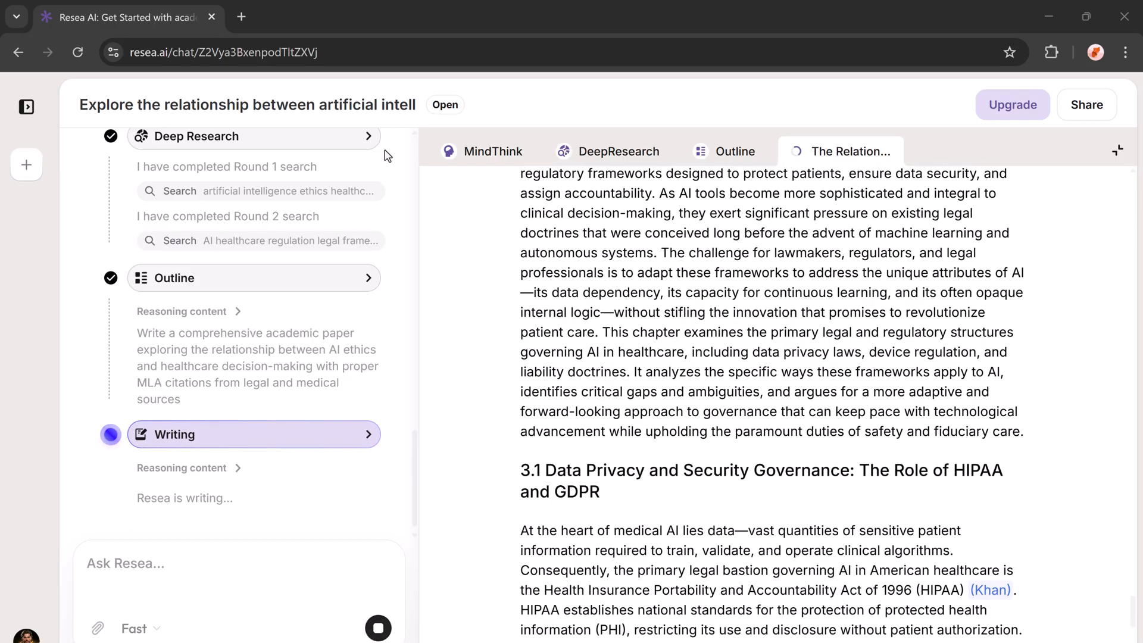
mouse_move(387, 158)
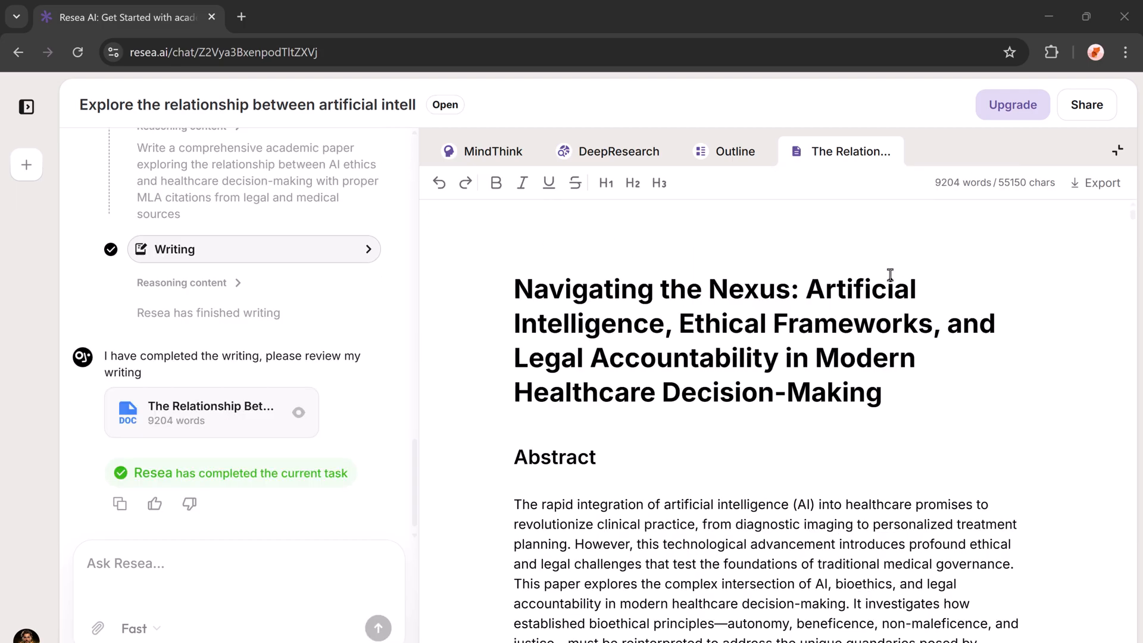
Read the finished 9,204-word paper through its bioethics and governance sections.
scroll("down", 3)
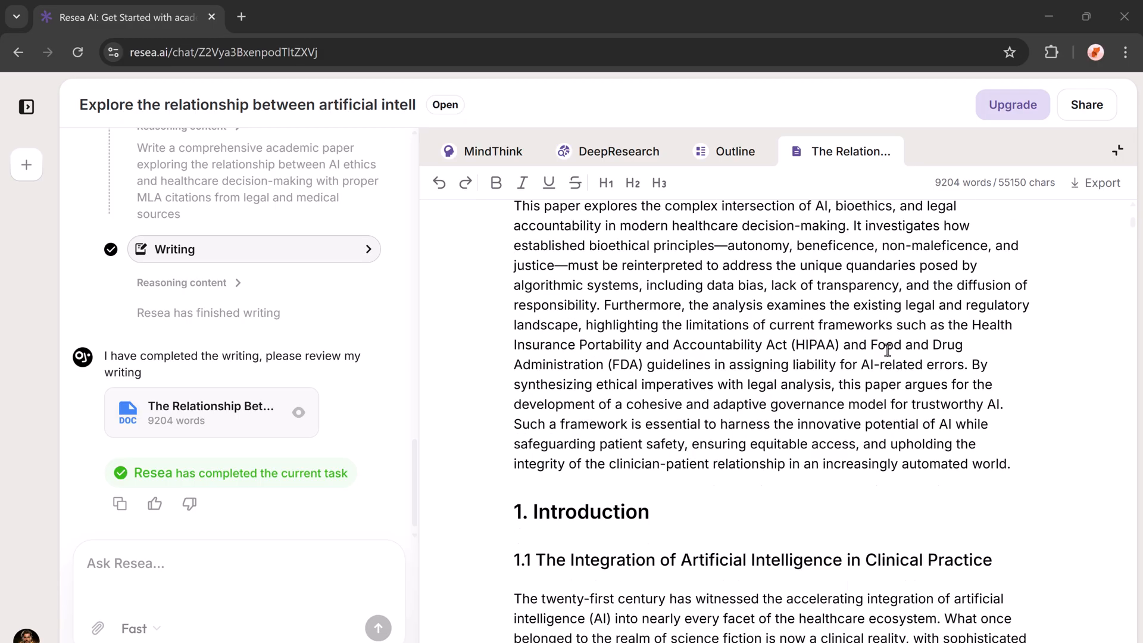
scroll("down", 3)
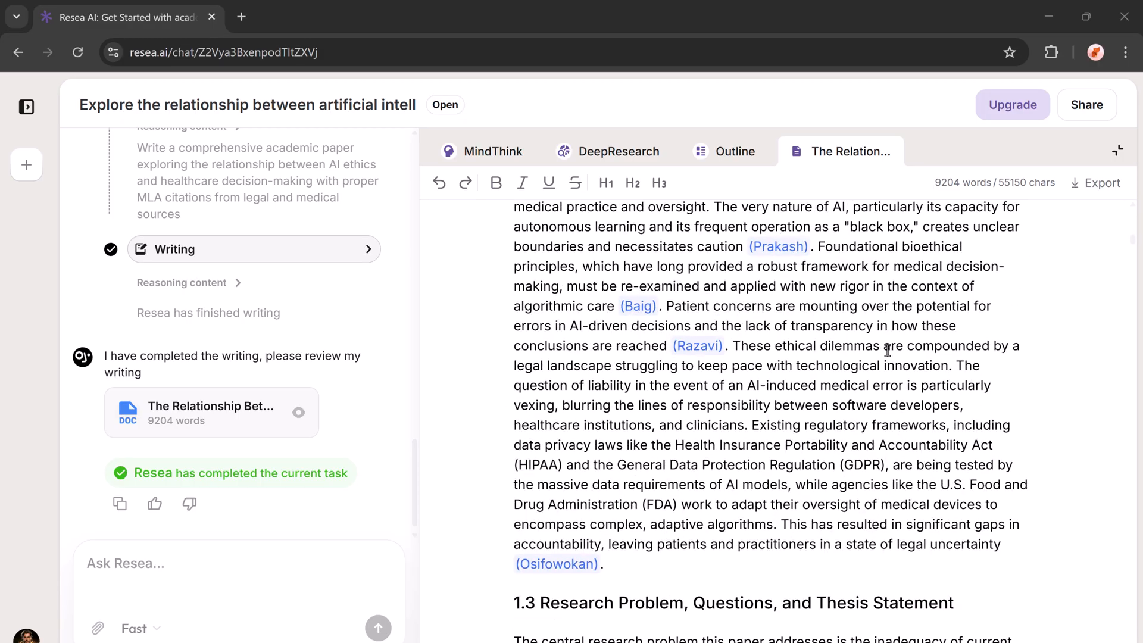
scroll("down", 3)
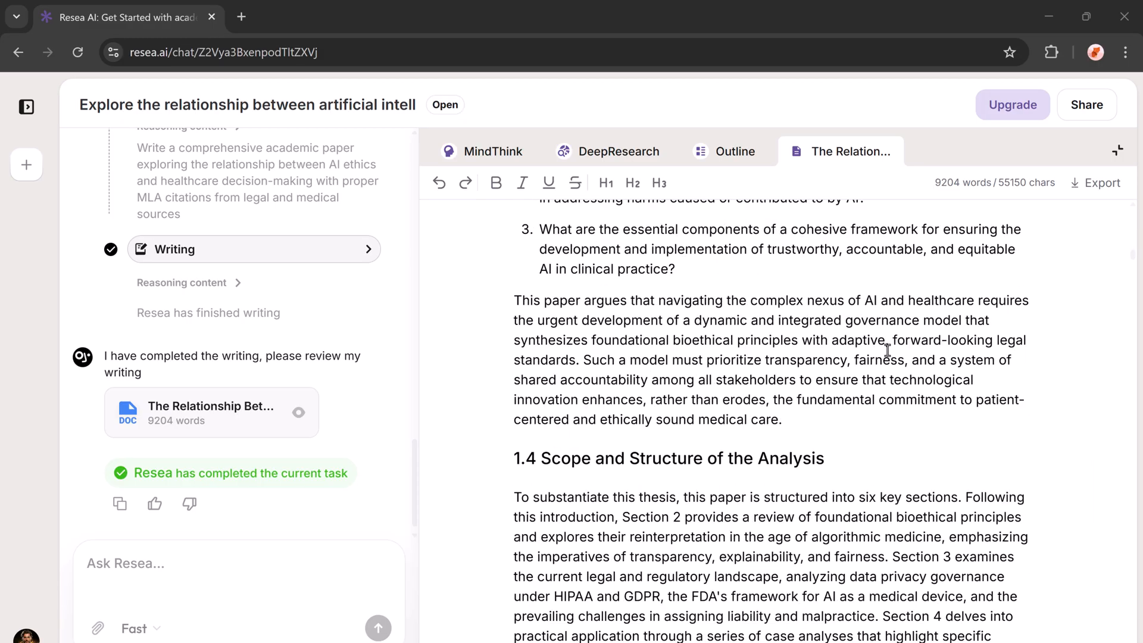
scroll("down", 3)
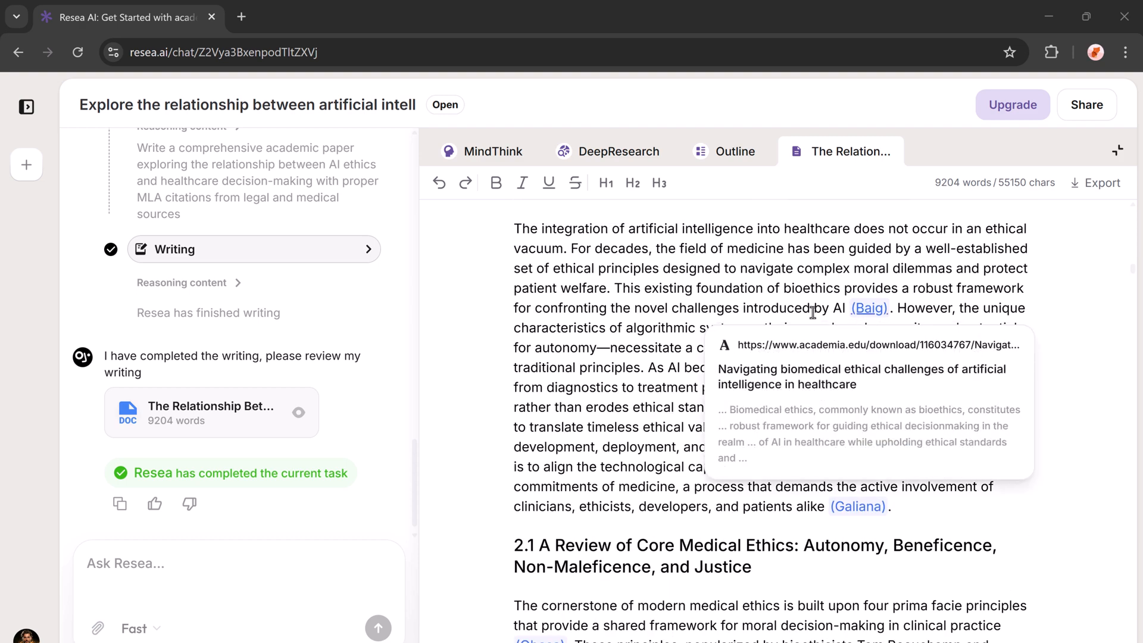
scroll("down", 3)
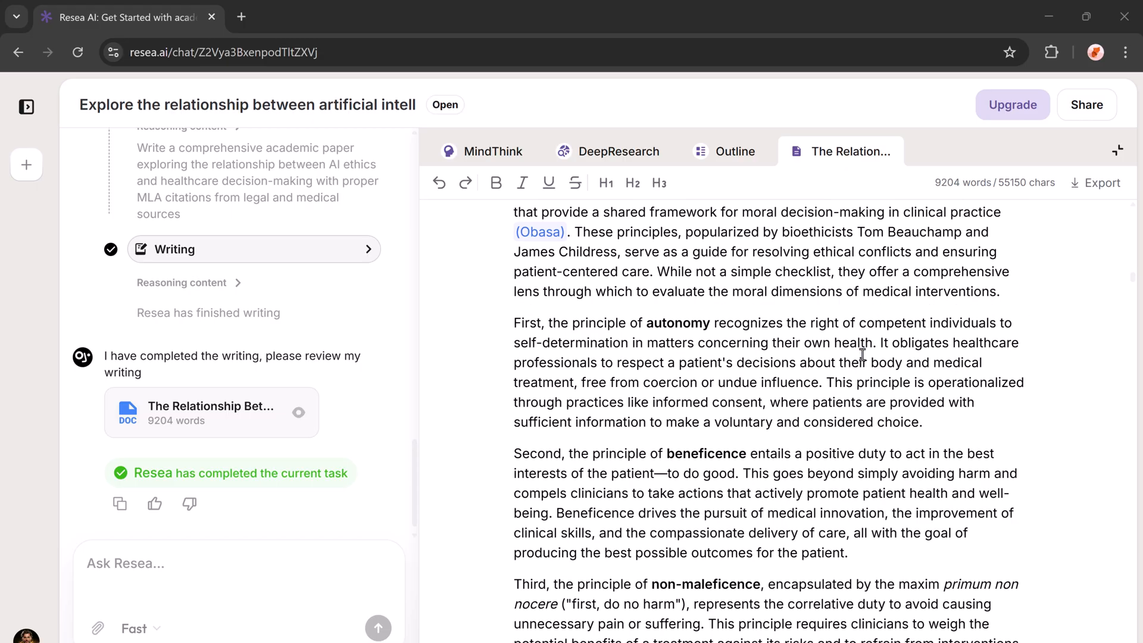
Continue to the HIPAA section and preview the source card behind the Konnoth citation.
scroll("down", 3)
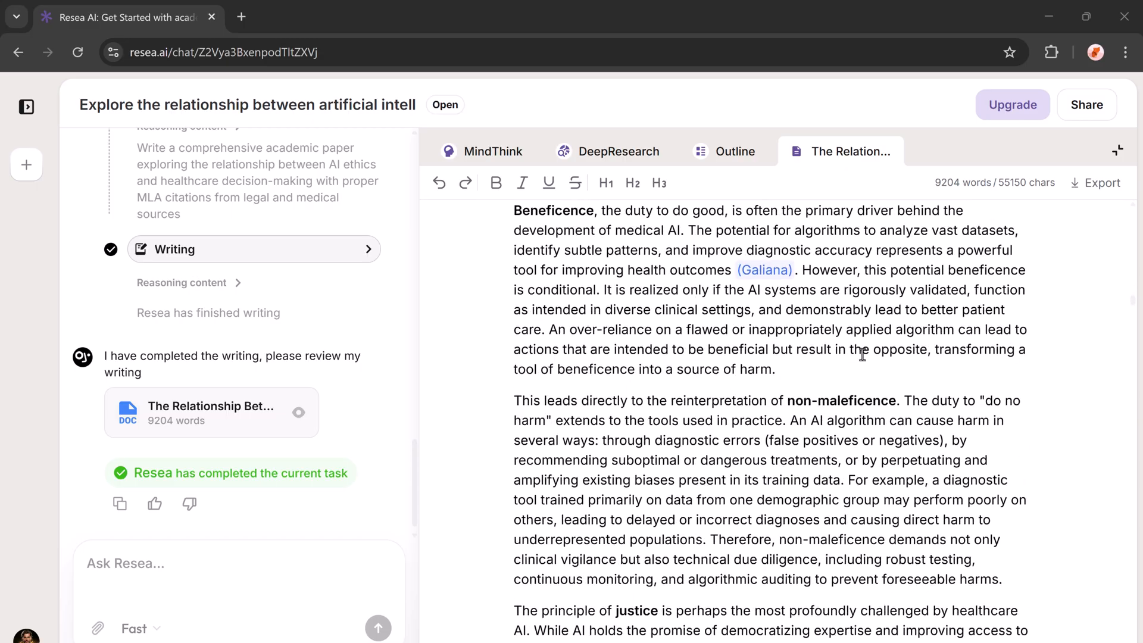
scroll("down", 3)
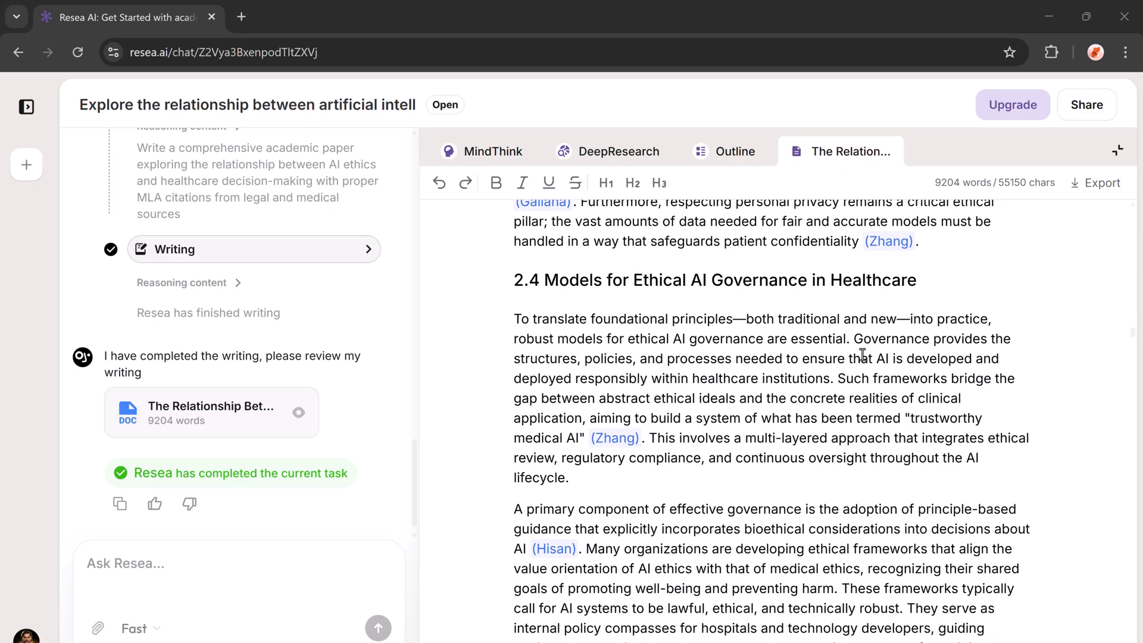
scroll("down", 3)
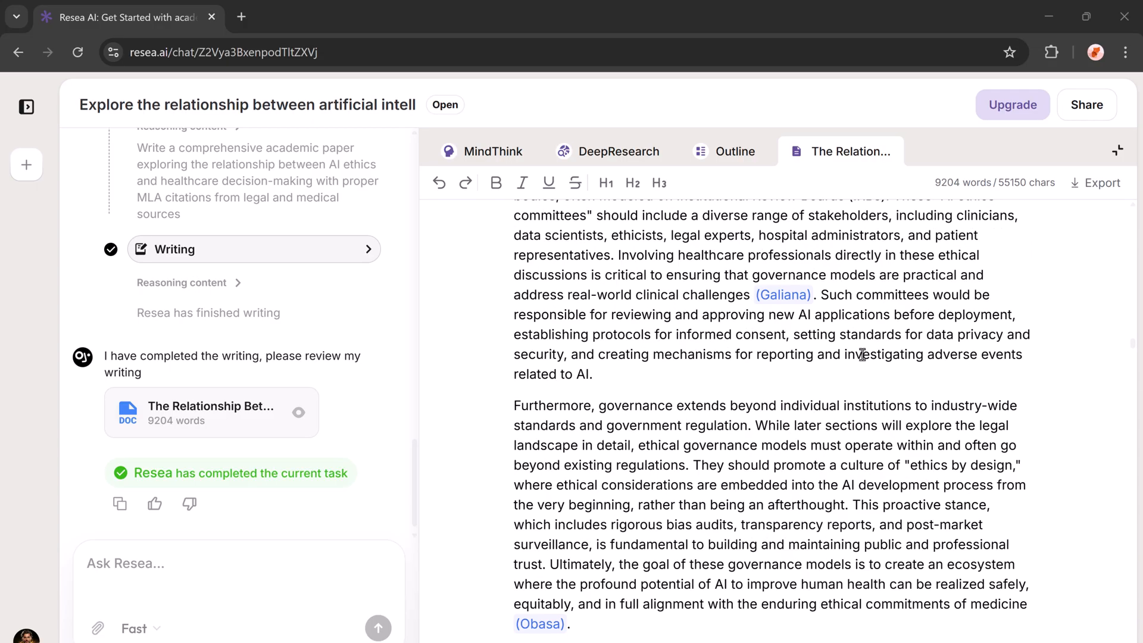
scroll("down", 3)
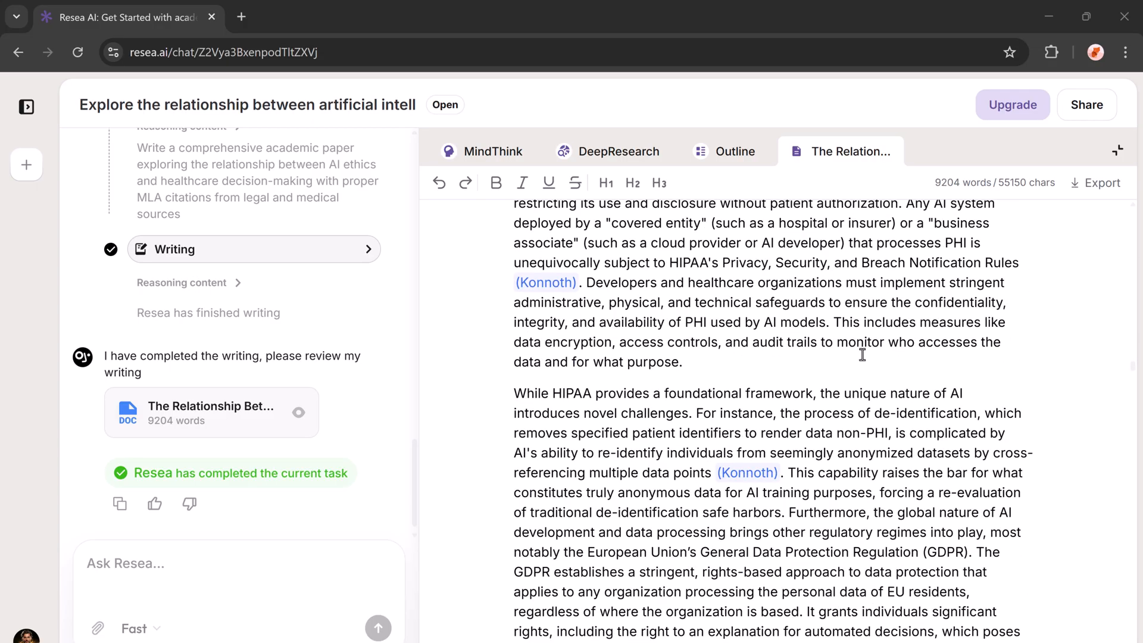
mouse_move(545, 283)
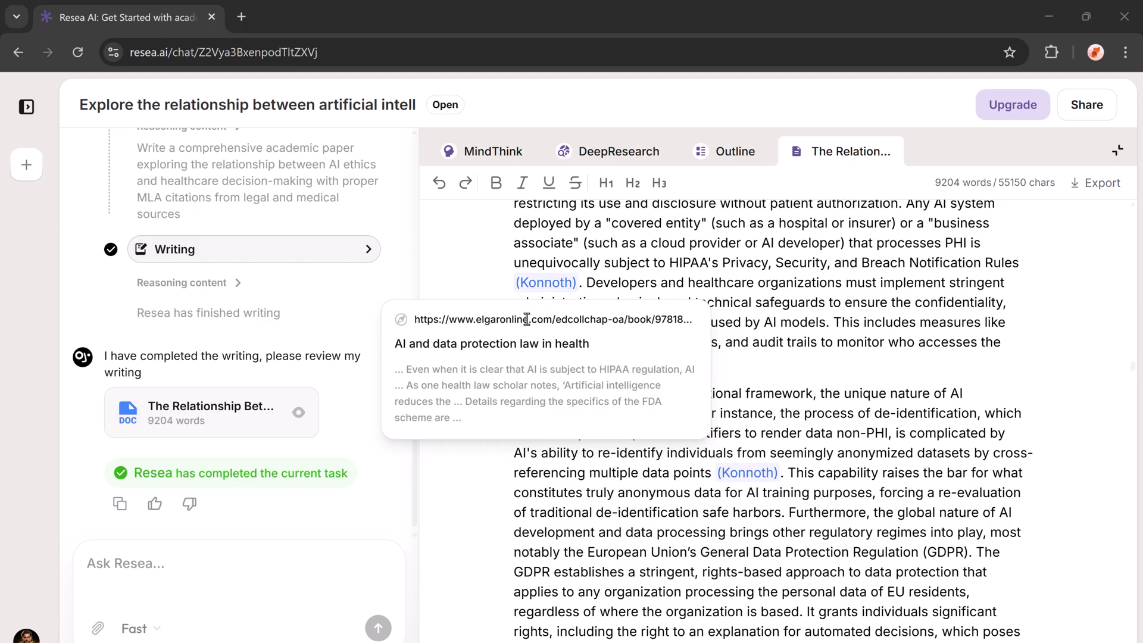
Skim Elgaronline's 'AI and data protection law in health' chapter, then return to the draft.
left_click(542, 319)
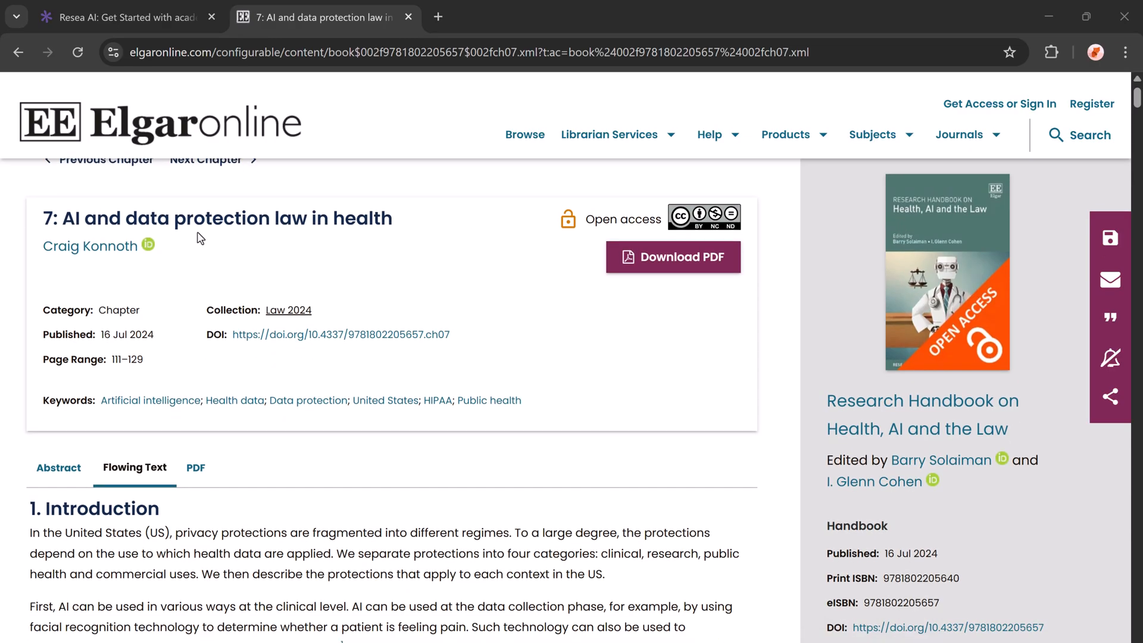
scroll("down", 3)
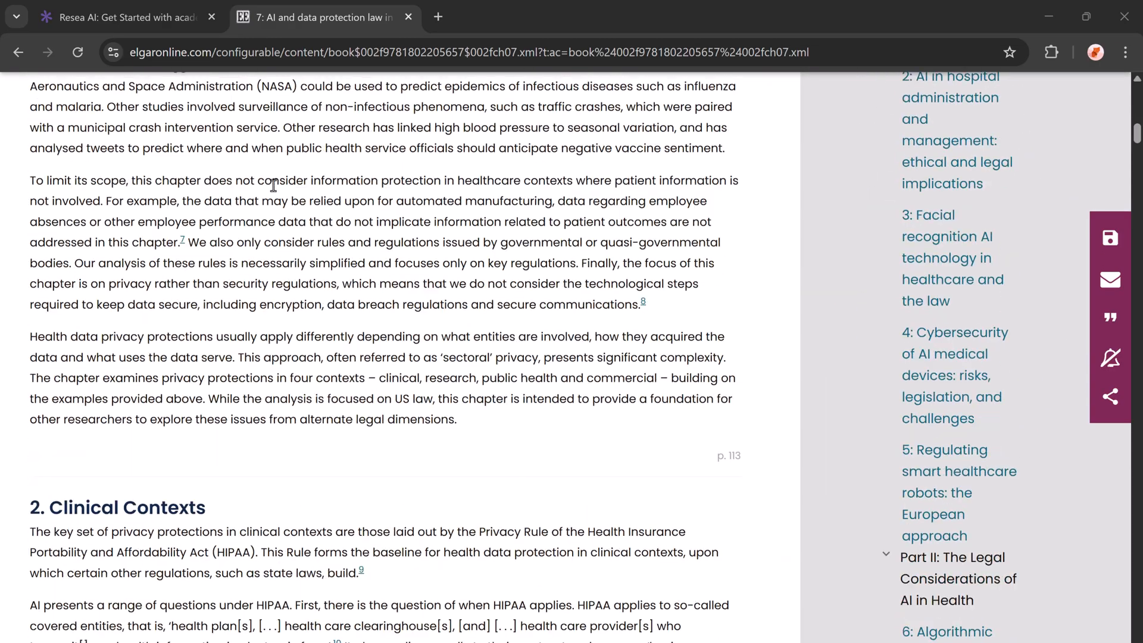
left_click(124, 16)
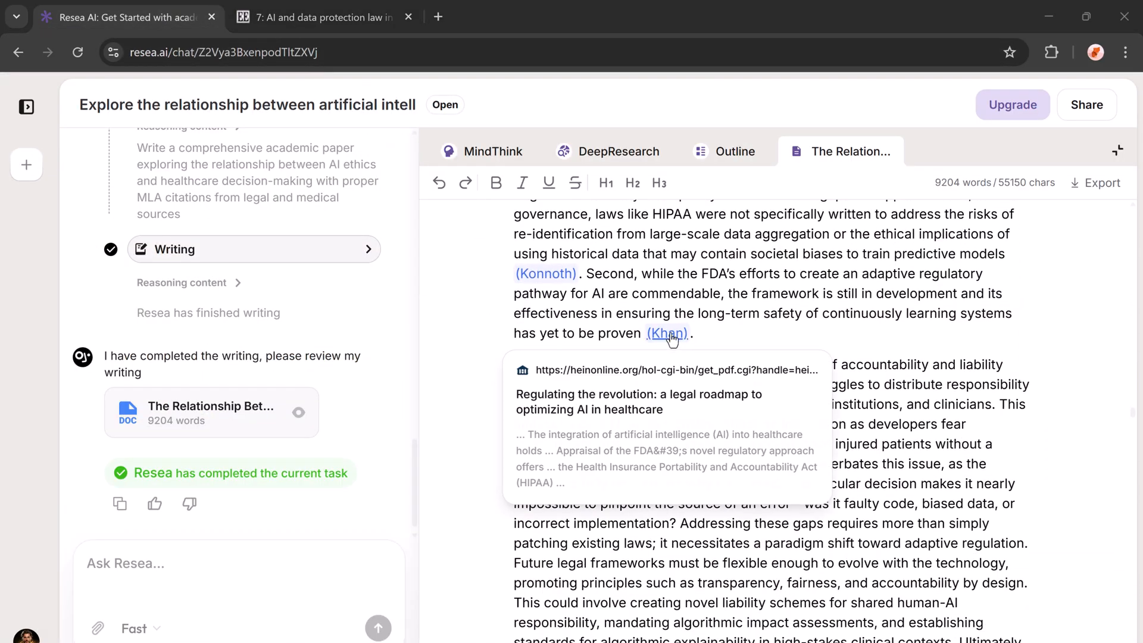
Open the Khan citation's source and switch the reference list to IEEE numbered style.
left_click(666, 333)
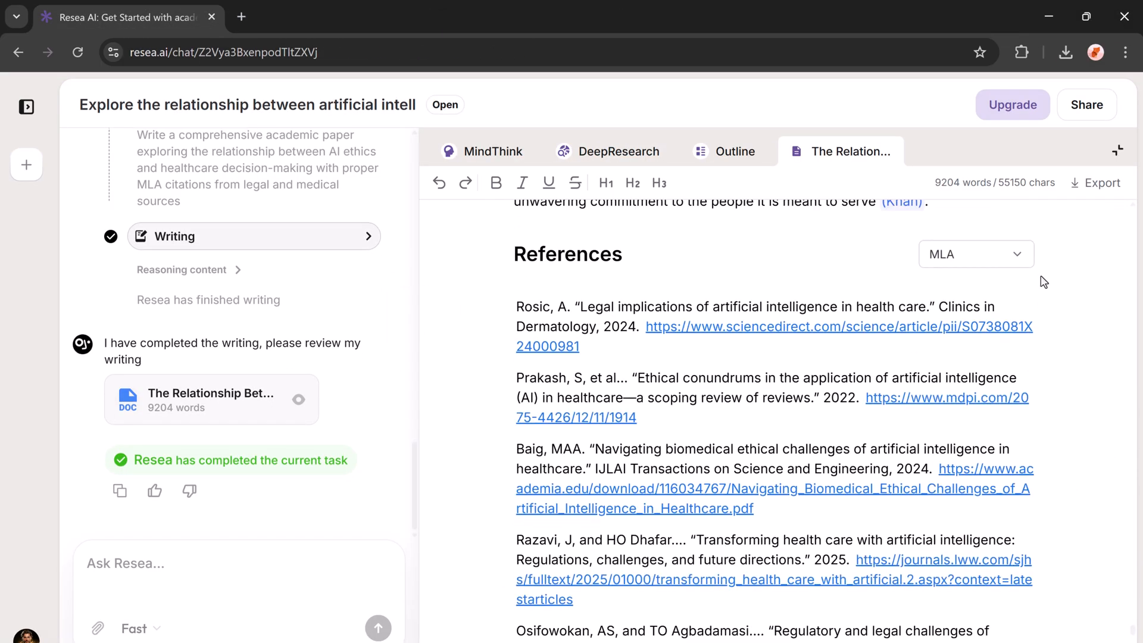
left_click(975, 253)
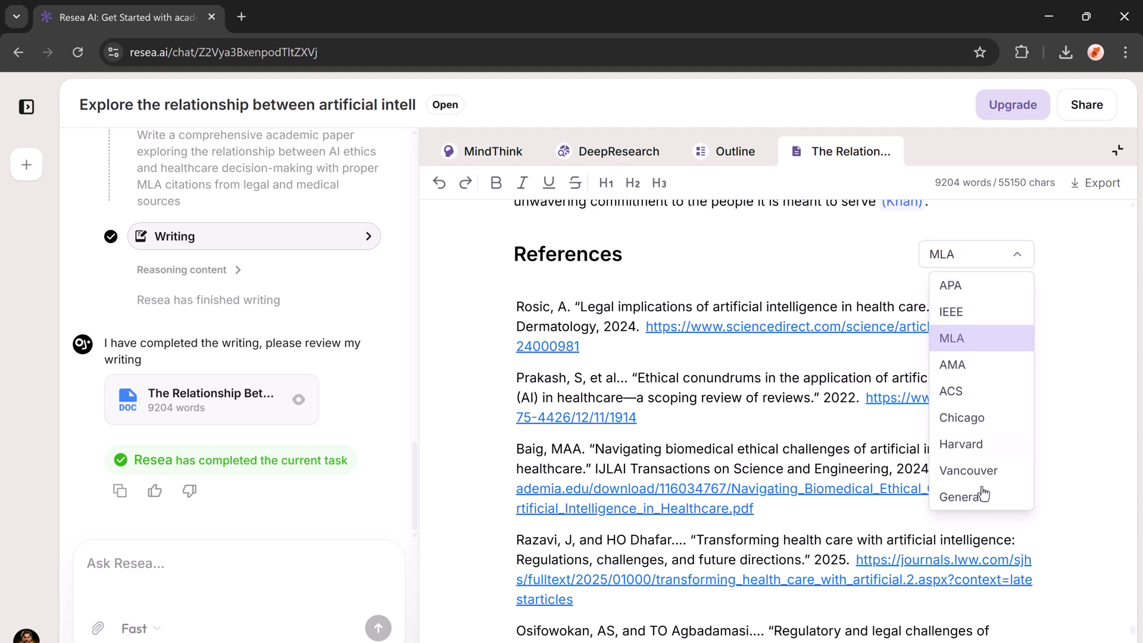
left_click(950, 284)
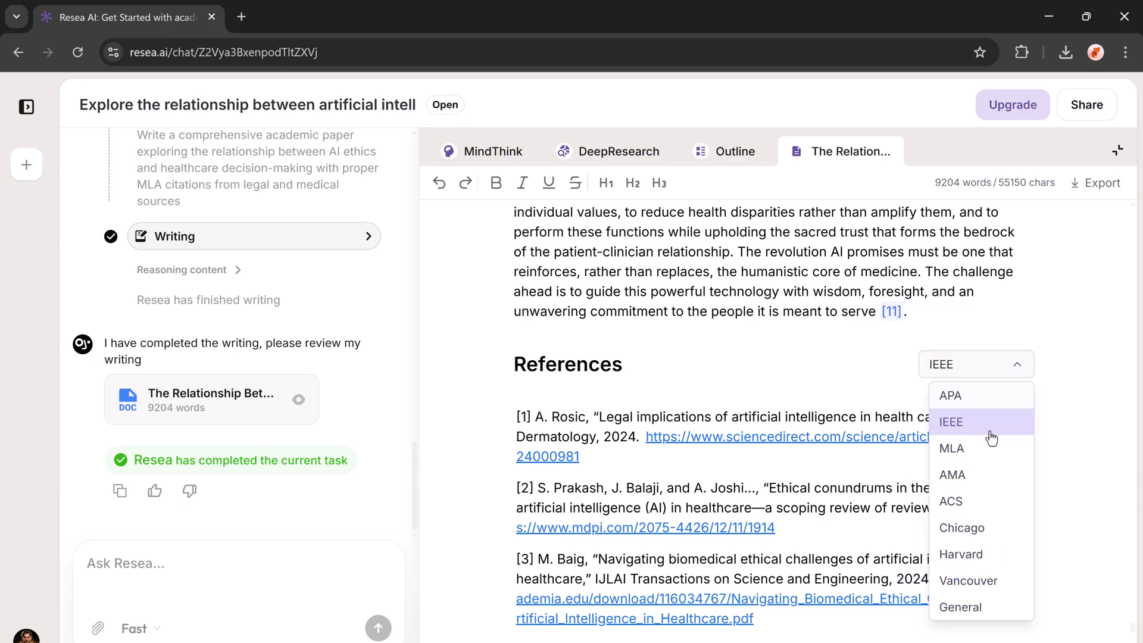
Page through the Cureus BAIA framework report from the page-2 figure to Additional Information.
left_click(952, 448)
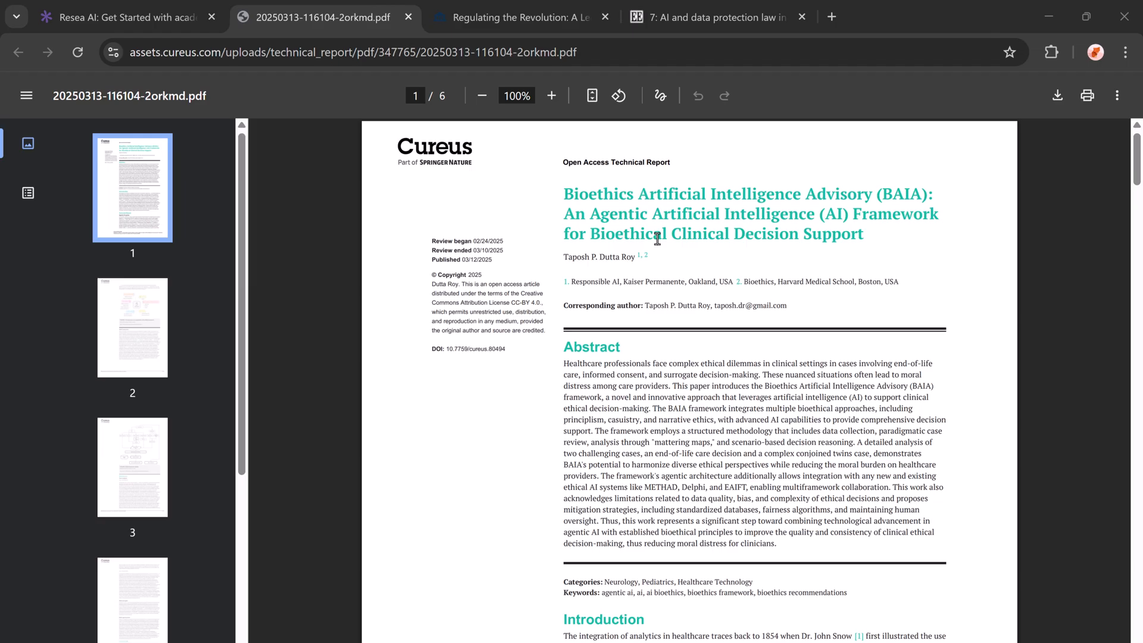
scroll("down", 3)
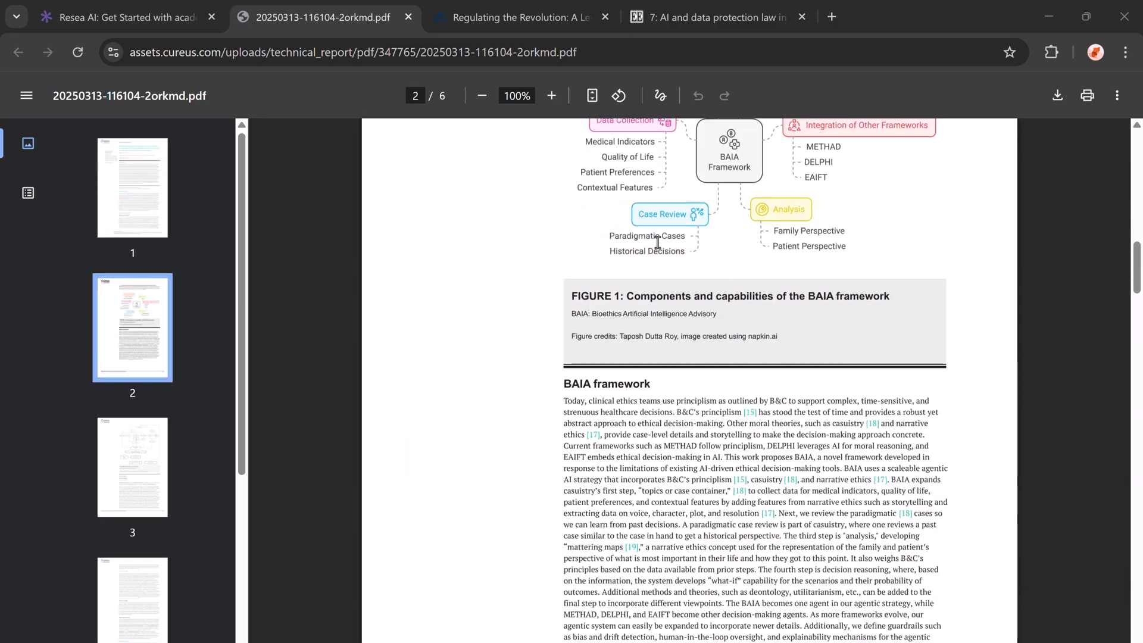
scroll("down", 3)
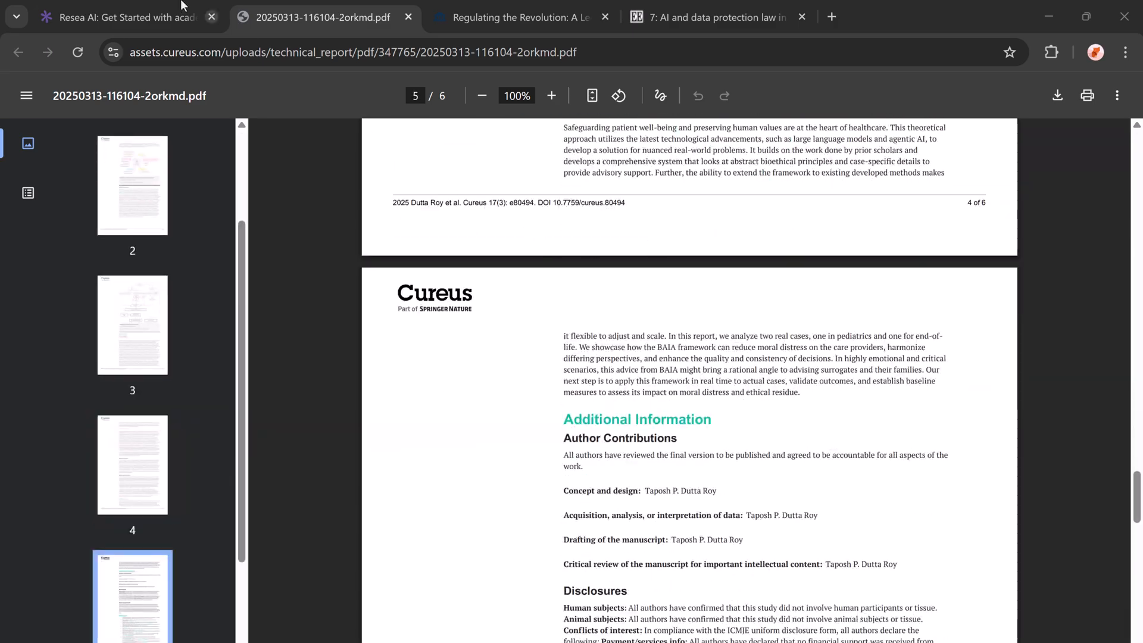
Back in the paper, apply then remove bold and italic on the 'For clinicians' paragraph.
left_click(121, 16)
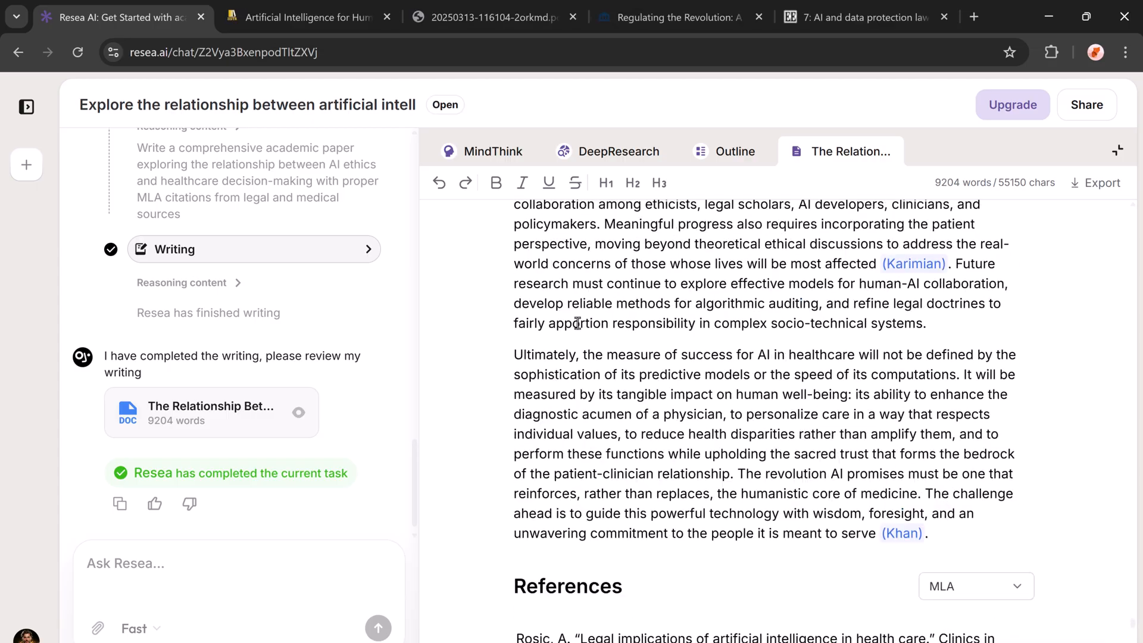
scroll("up", 3)
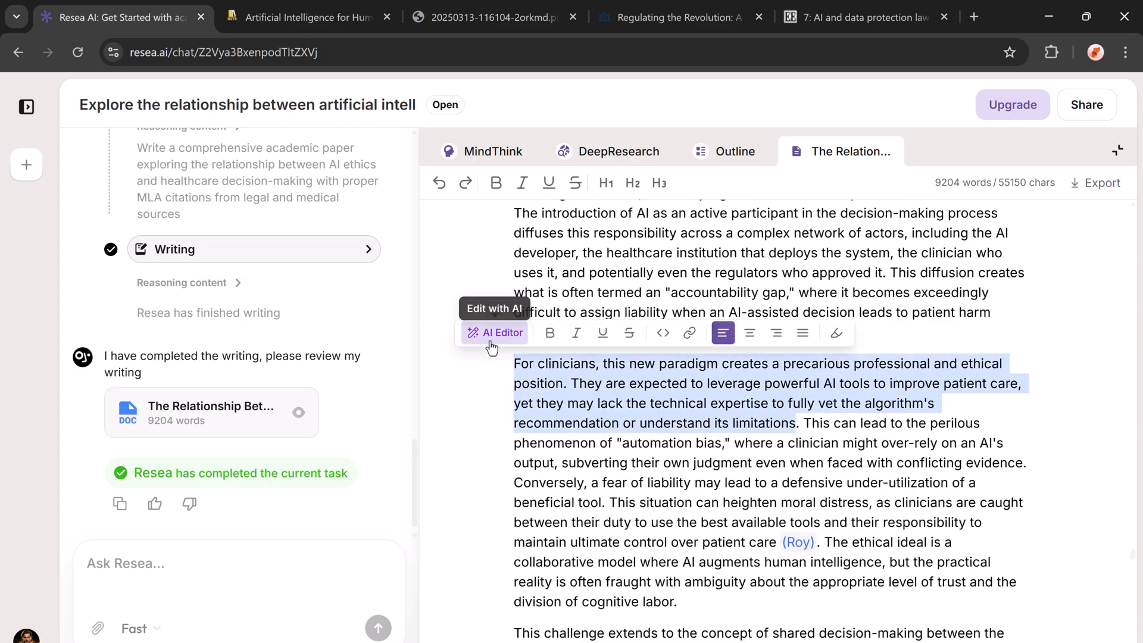
mouse_move(556, 345)
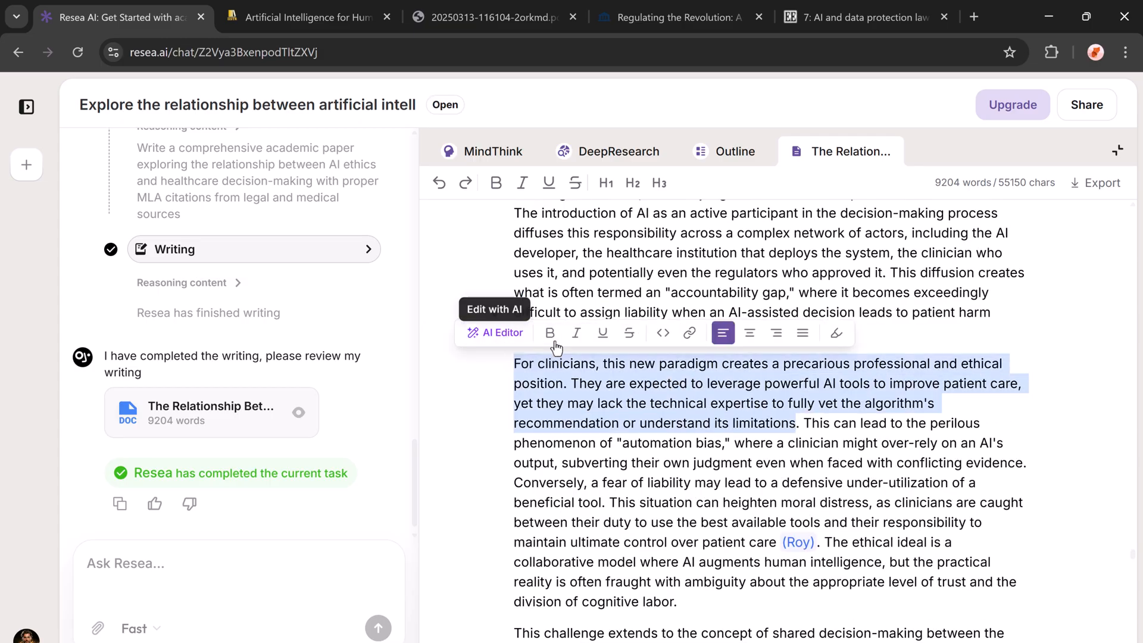
left_click(581, 333)
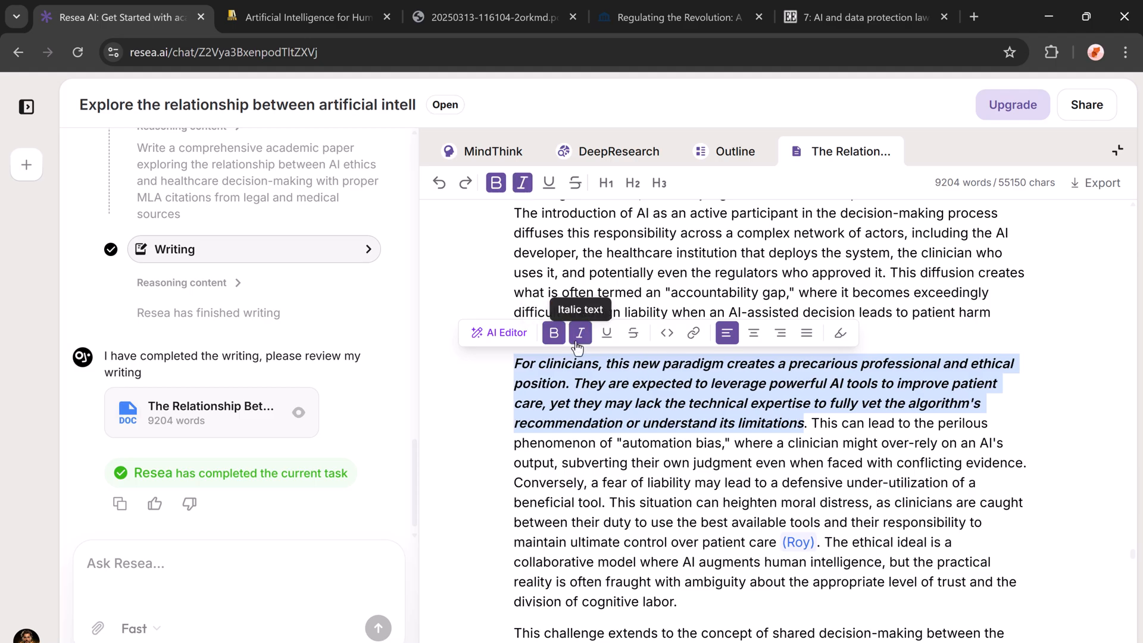
left_click(554, 333)
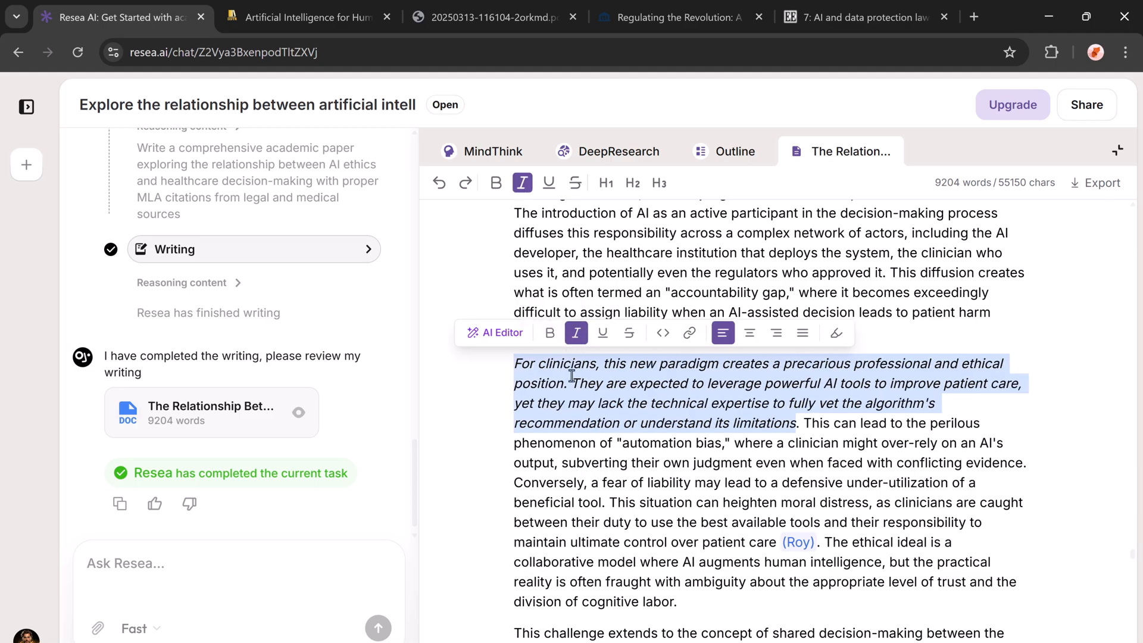
left_click(547, 382)
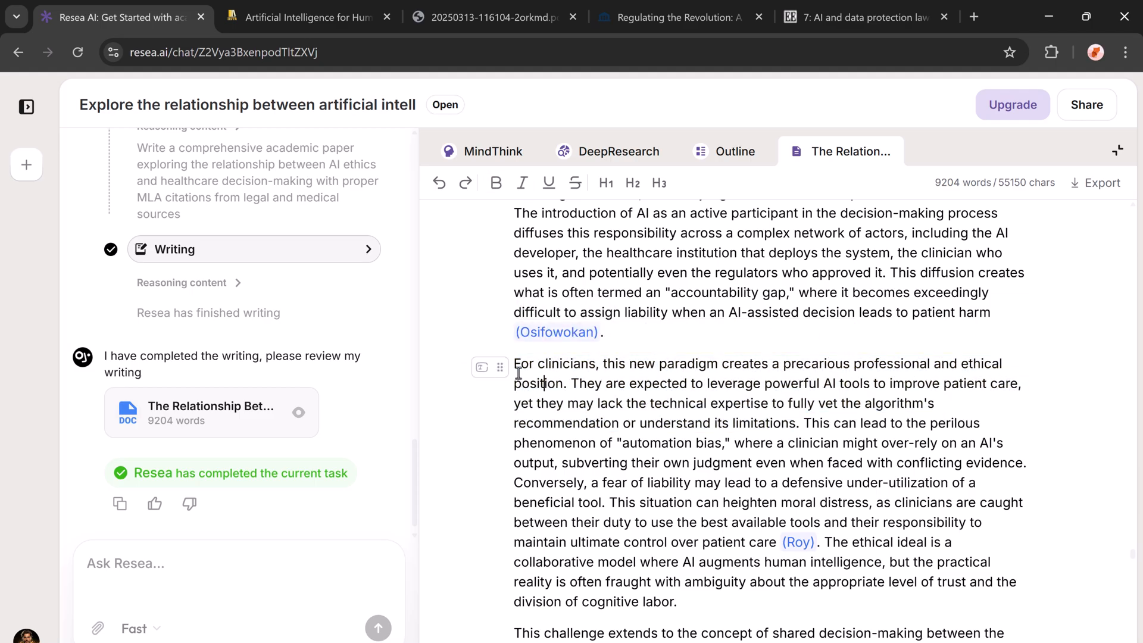
mouse_move(1095, 201)
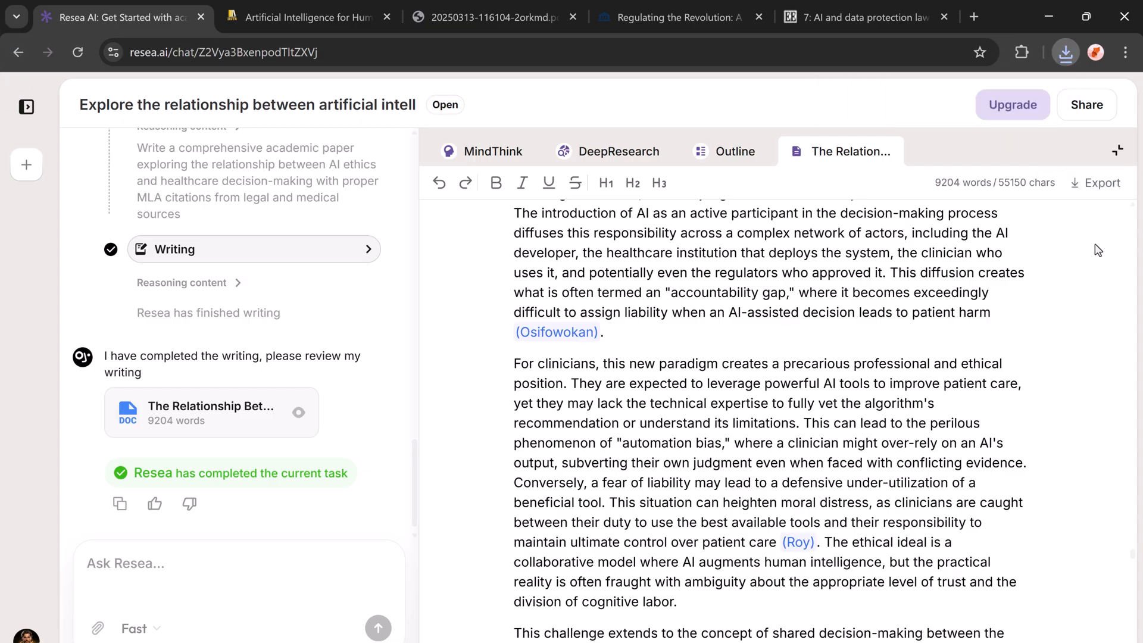
Revisit the MindThink map and the DeepResearch source viewer.
scroll("up", 3)
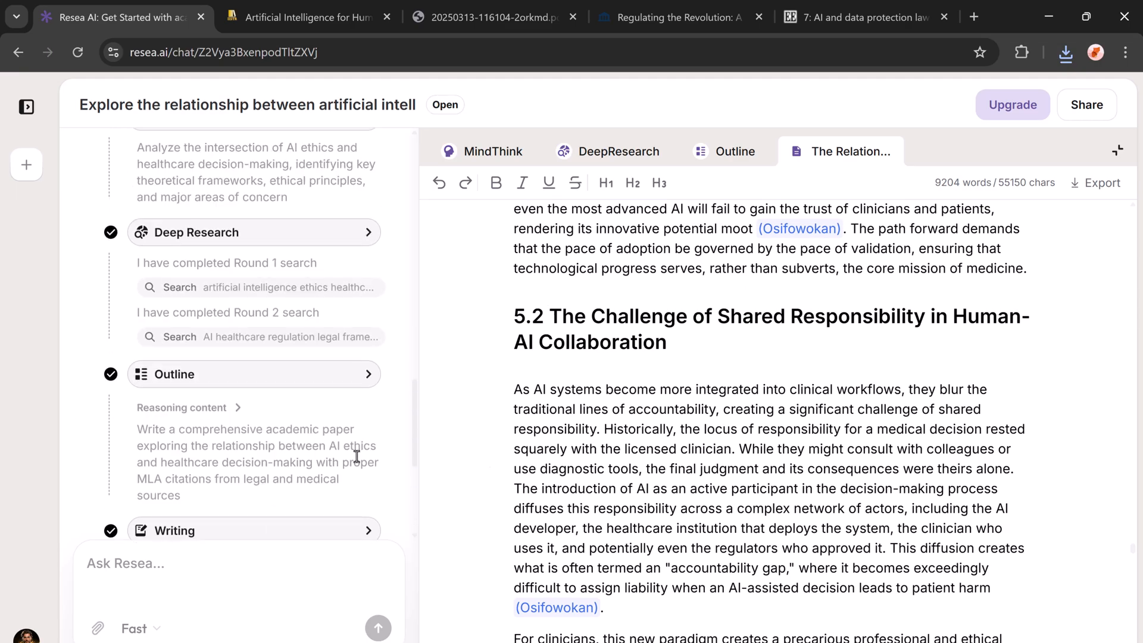
scroll("up", 3)
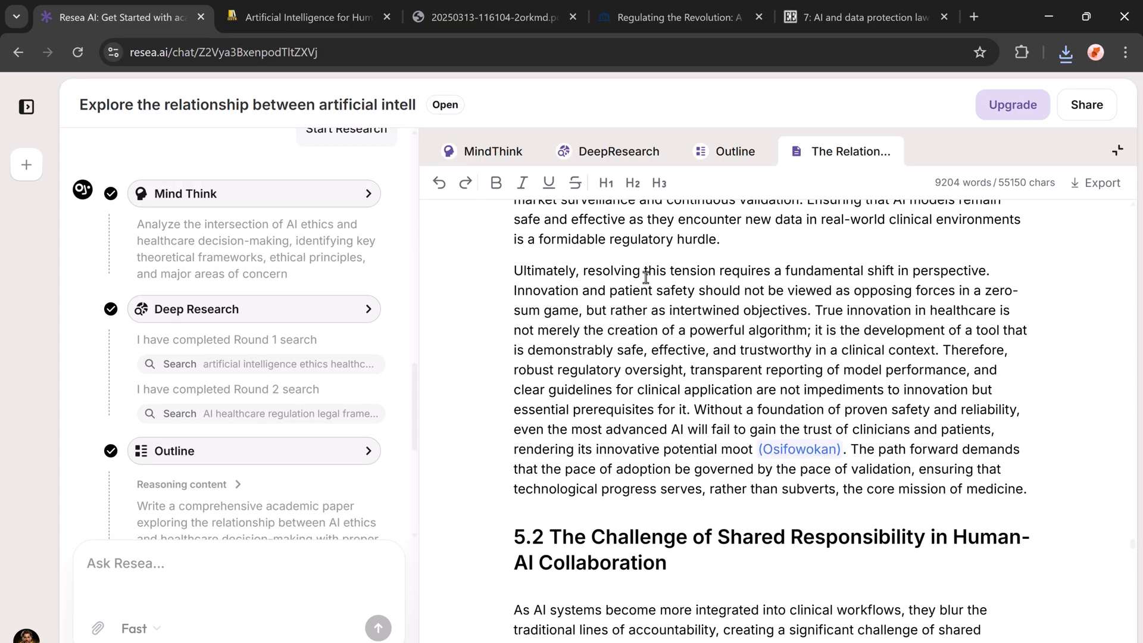
left_click(493, 151)
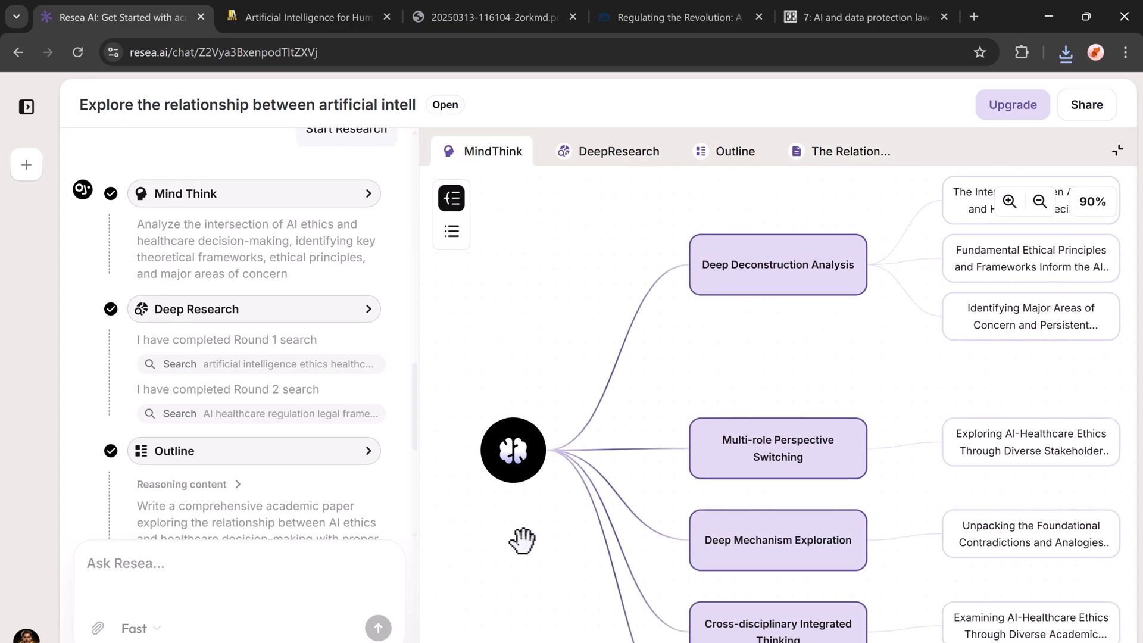
scroll("down", 3)
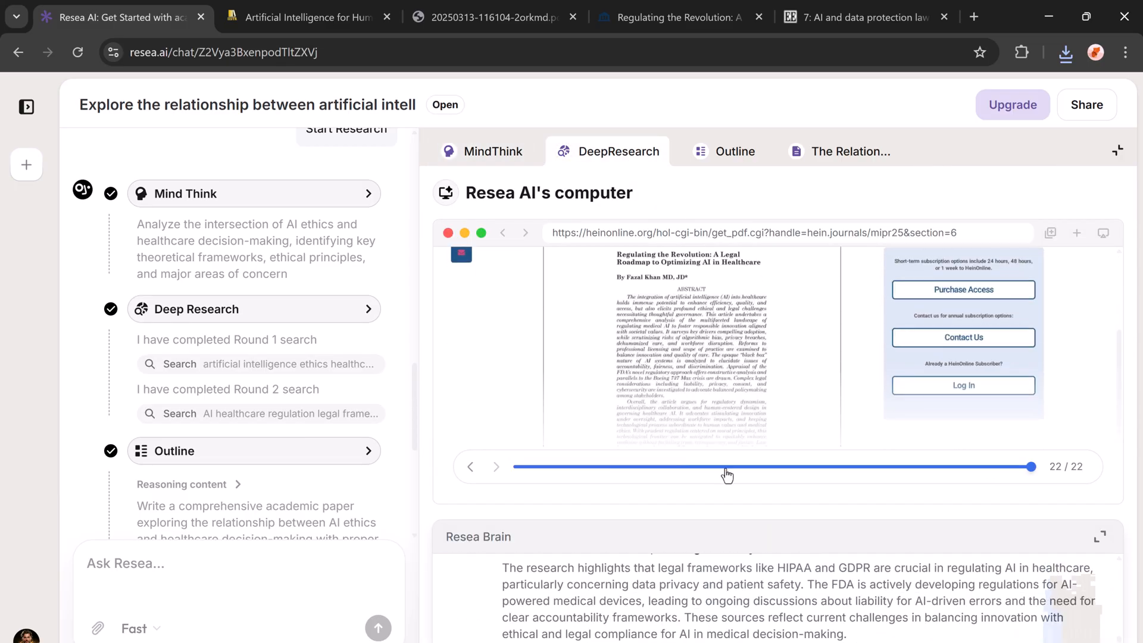
Bring up the outline and scroll its headings down to the Conclusion.
left_click(733, 151)
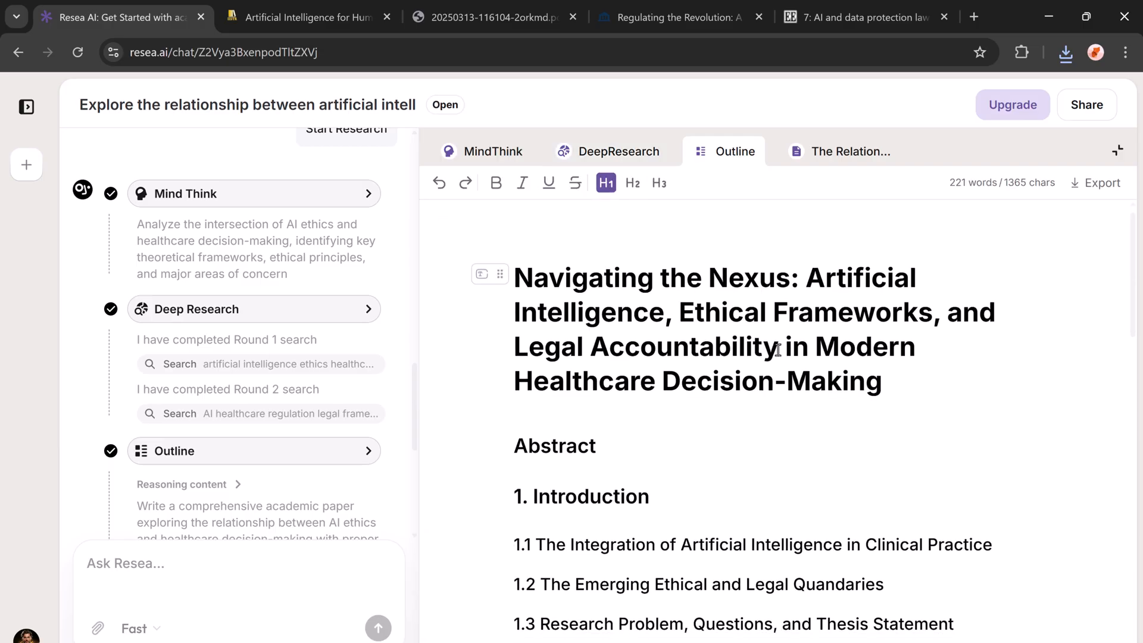
scroll("down", 3)
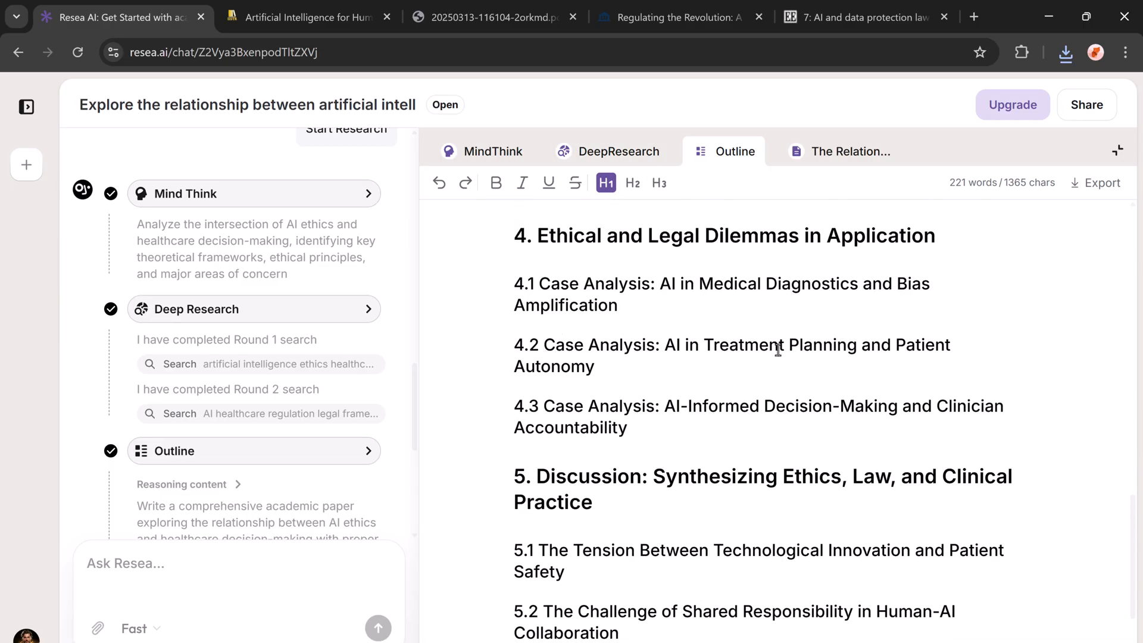
scroll("down", 3)
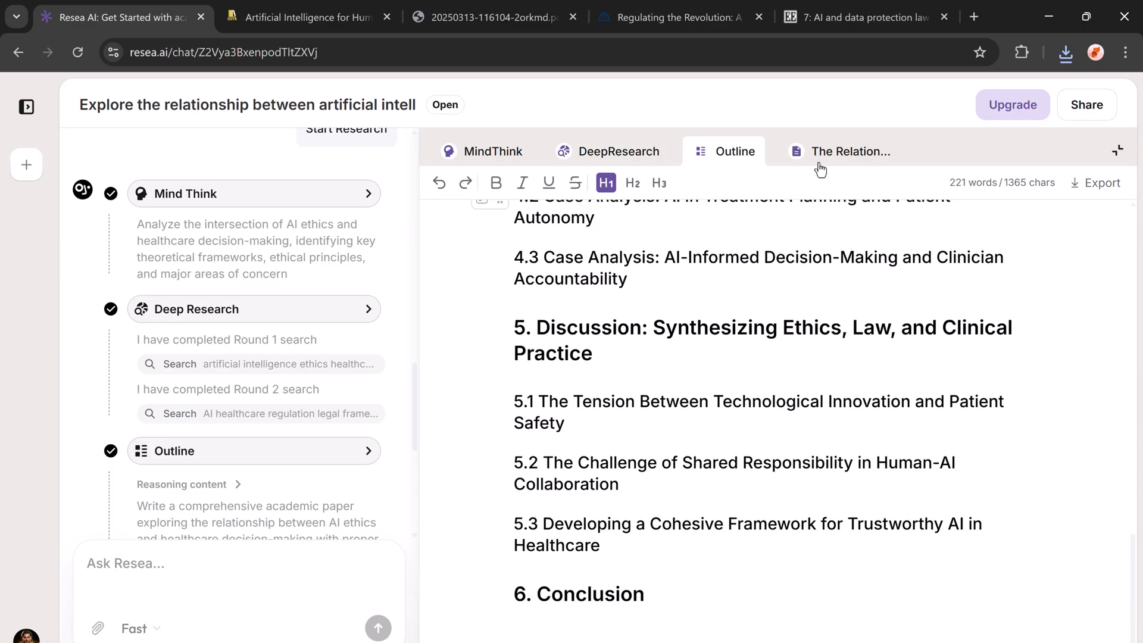
Reopen 'The Relation...' paper and read from the title through sections 1.3 and 2.2 on bioethical principles.
left_click(848, 151)
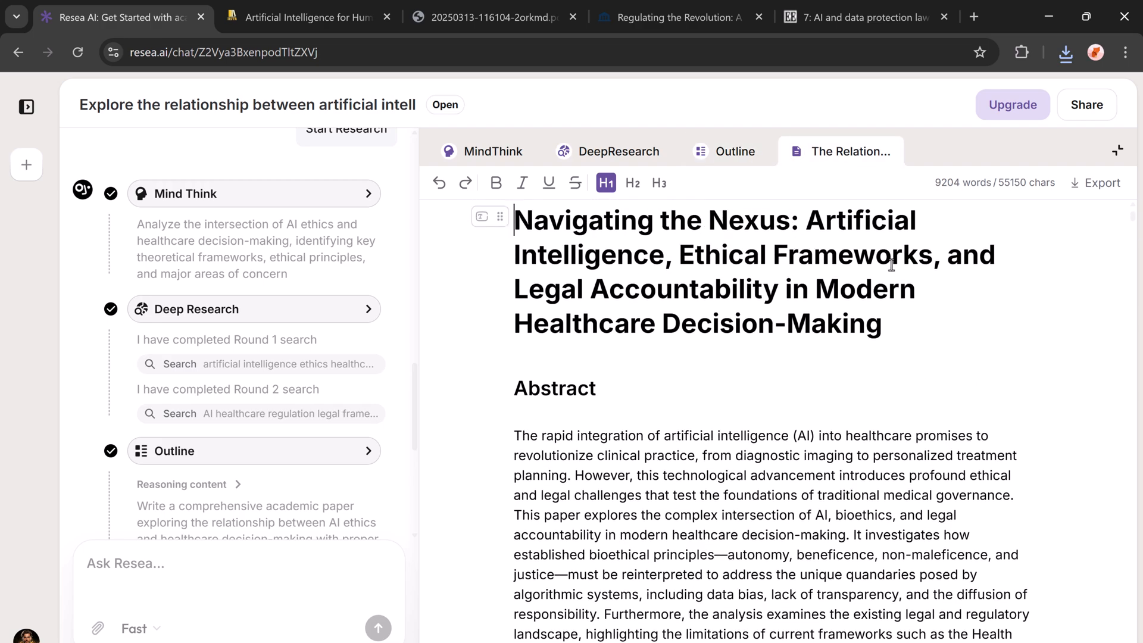
scroll("down", 3)
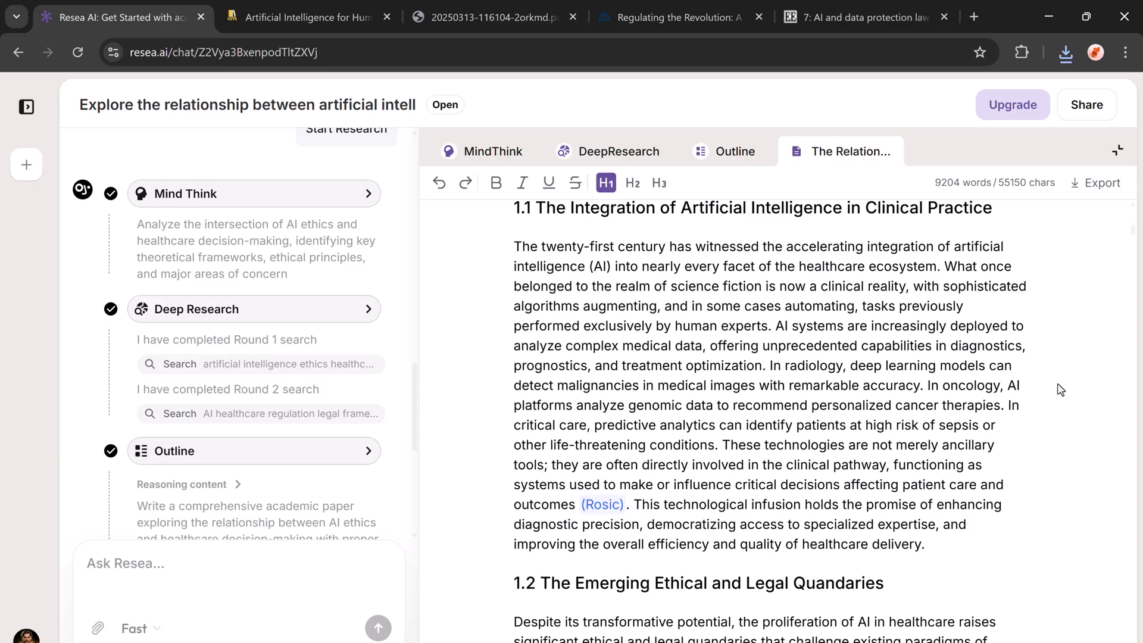
scroll("down", 3)
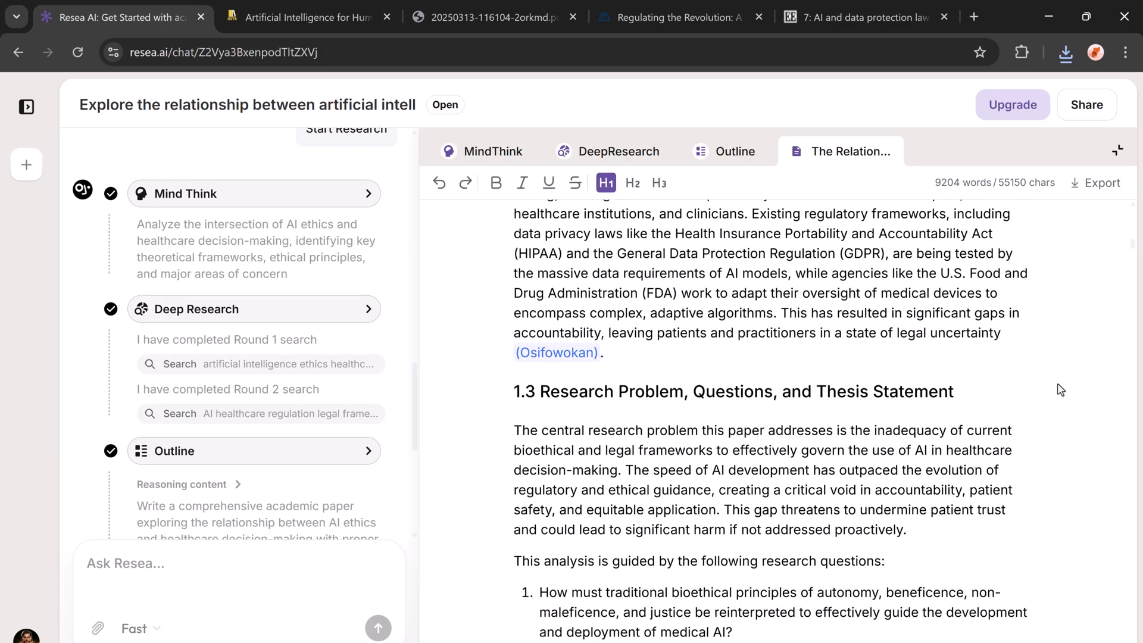
scroll("down", 3)
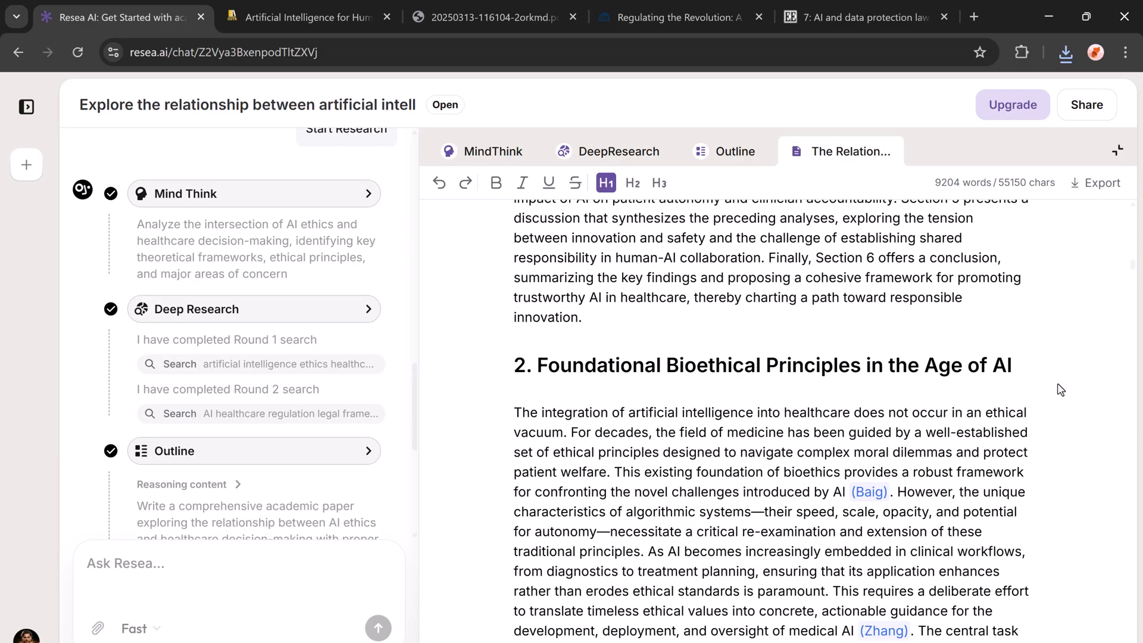
scroll("down", 3)
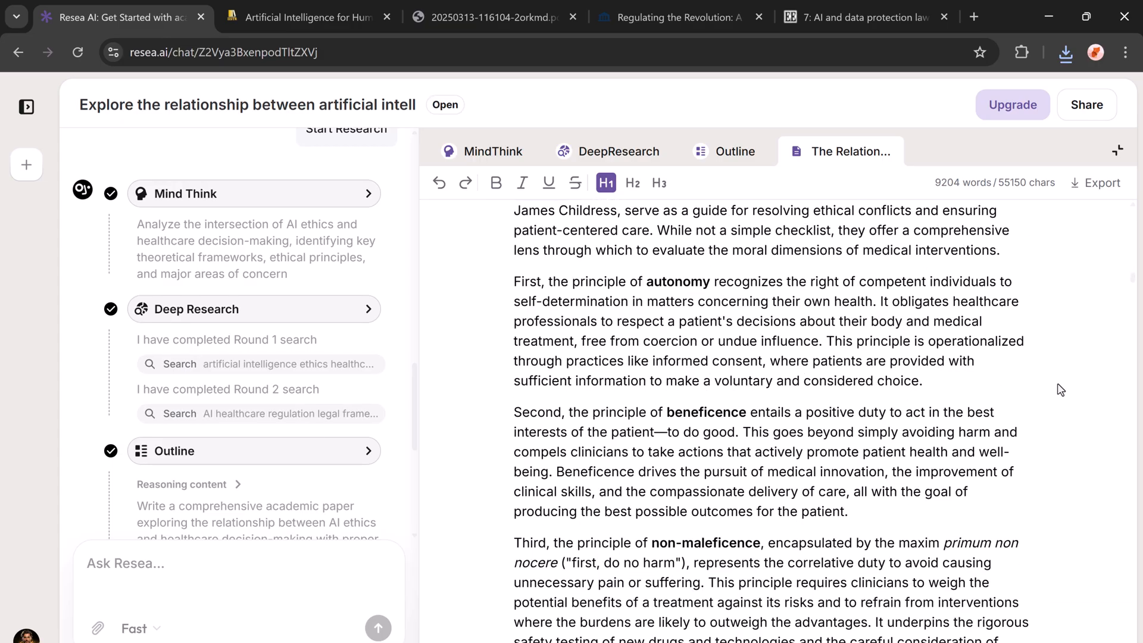
scroll("down", 3)
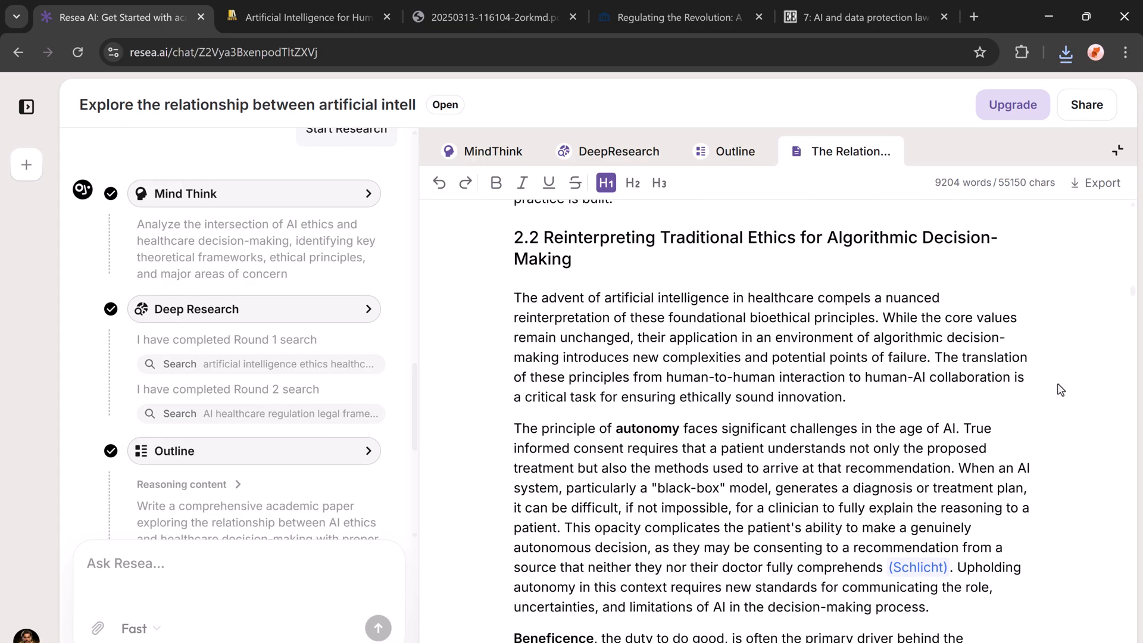
scroll("down", 3)
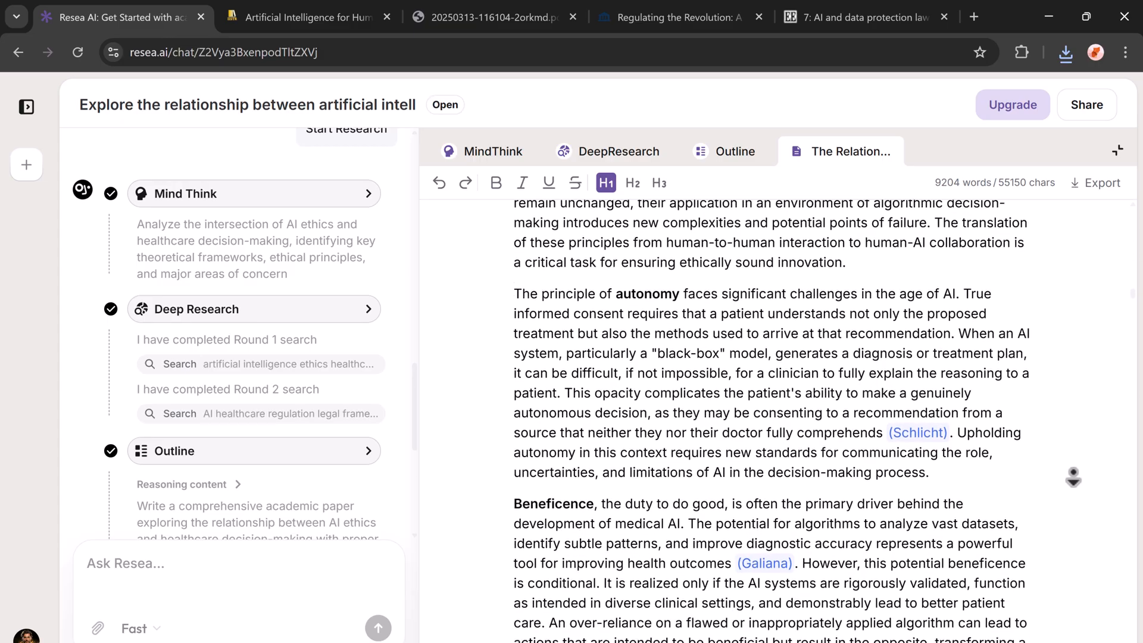
scroll("down", 3)
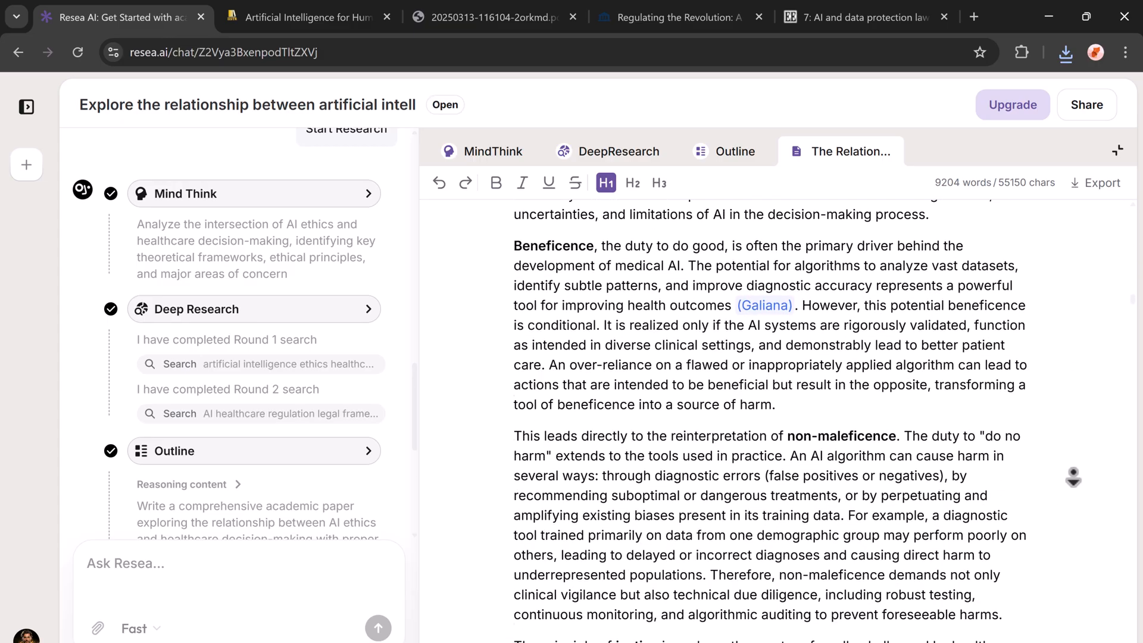
scroll("down", 3)
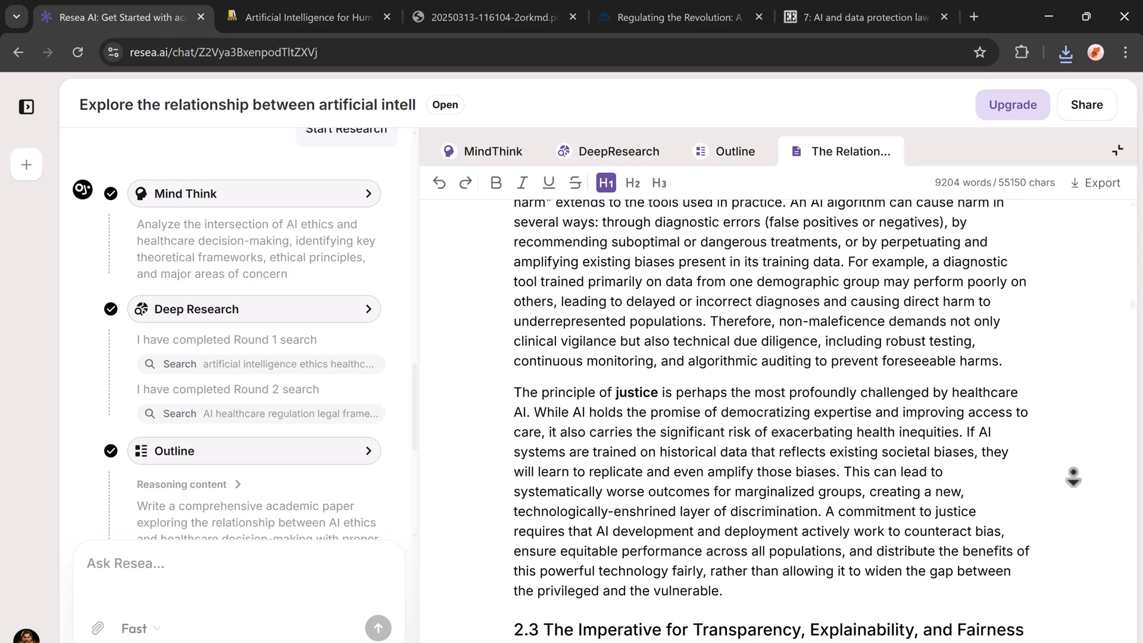
scroll("down", 3)
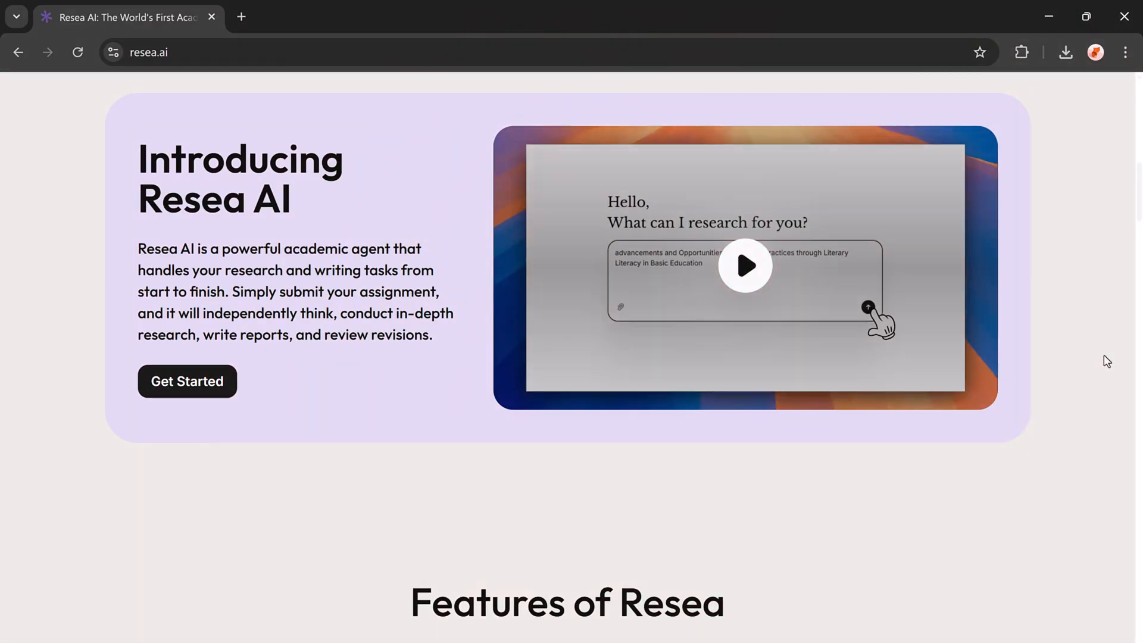
Scroll the resea.ai homepage through Features and Academic Benchmarks, then return to the top prompt.
scroll("down", 3)
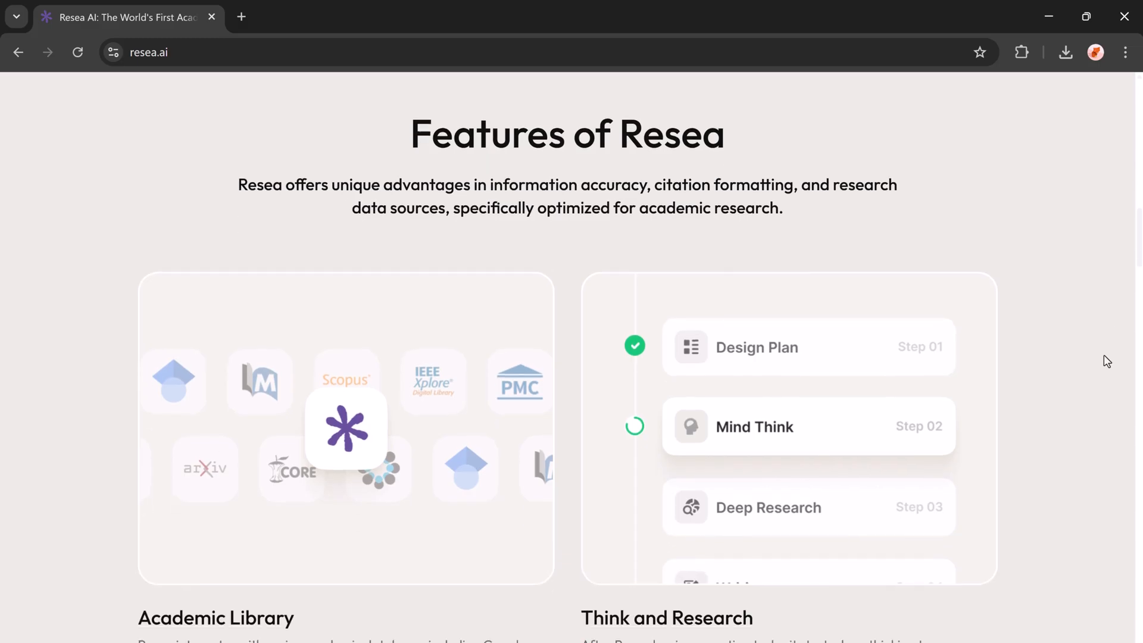
scroll("down", 3)
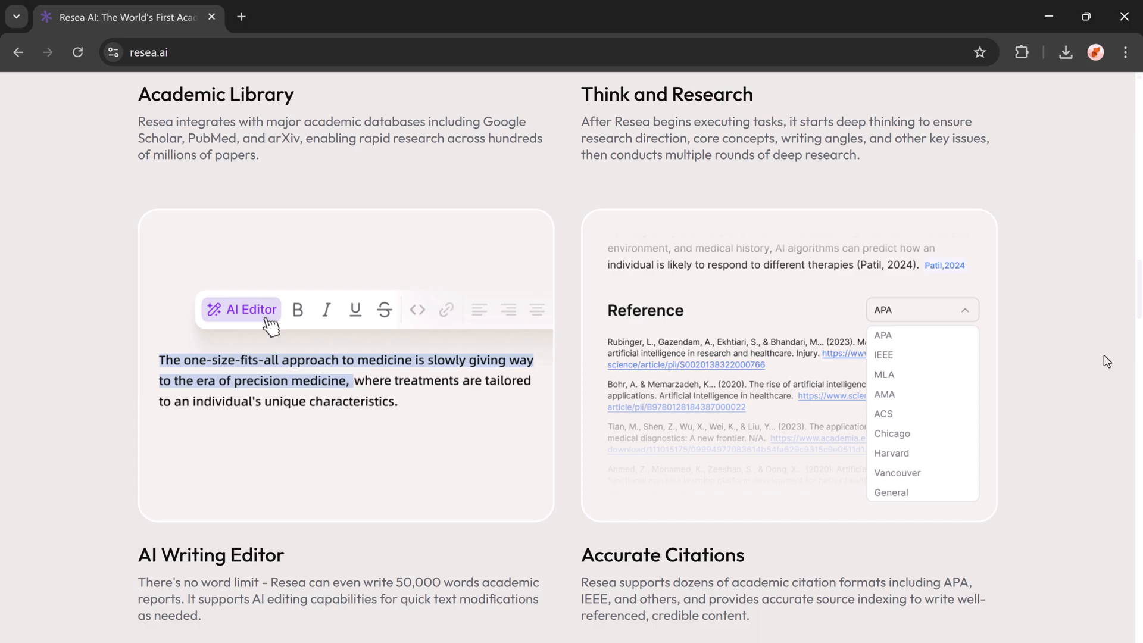
scroll("down", 3)
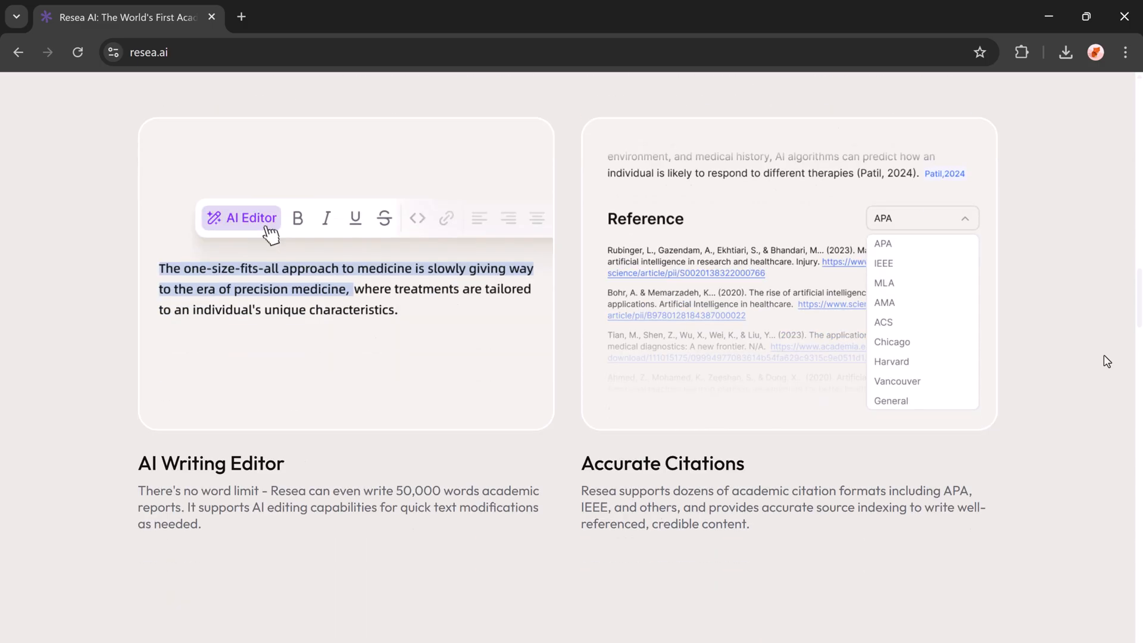
scroll("down", 3)
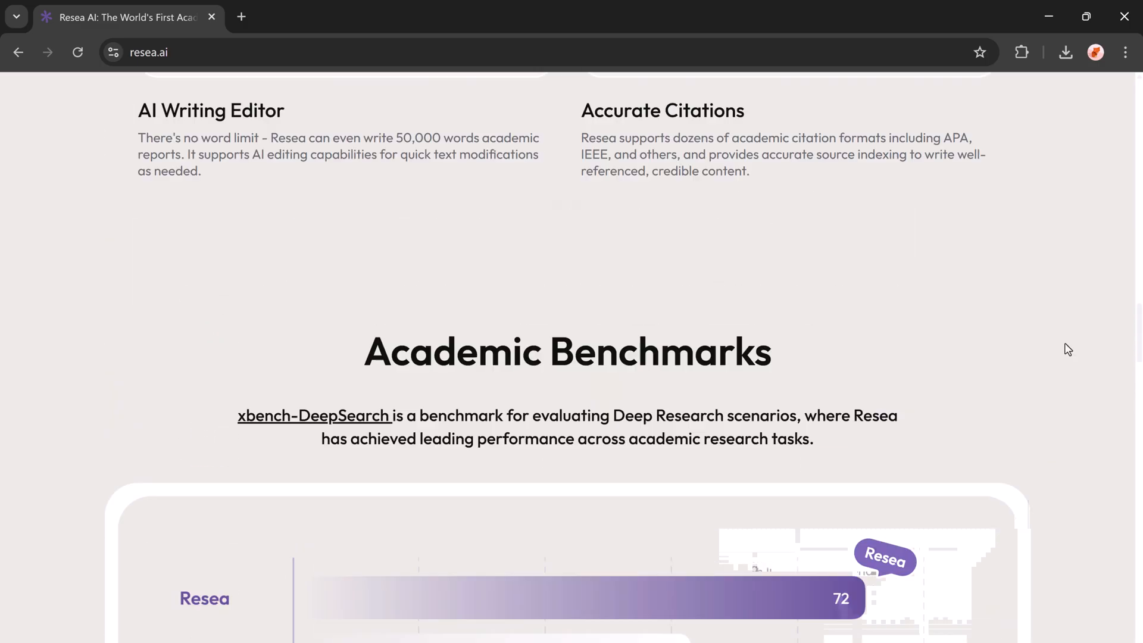
scroll("up", 3)
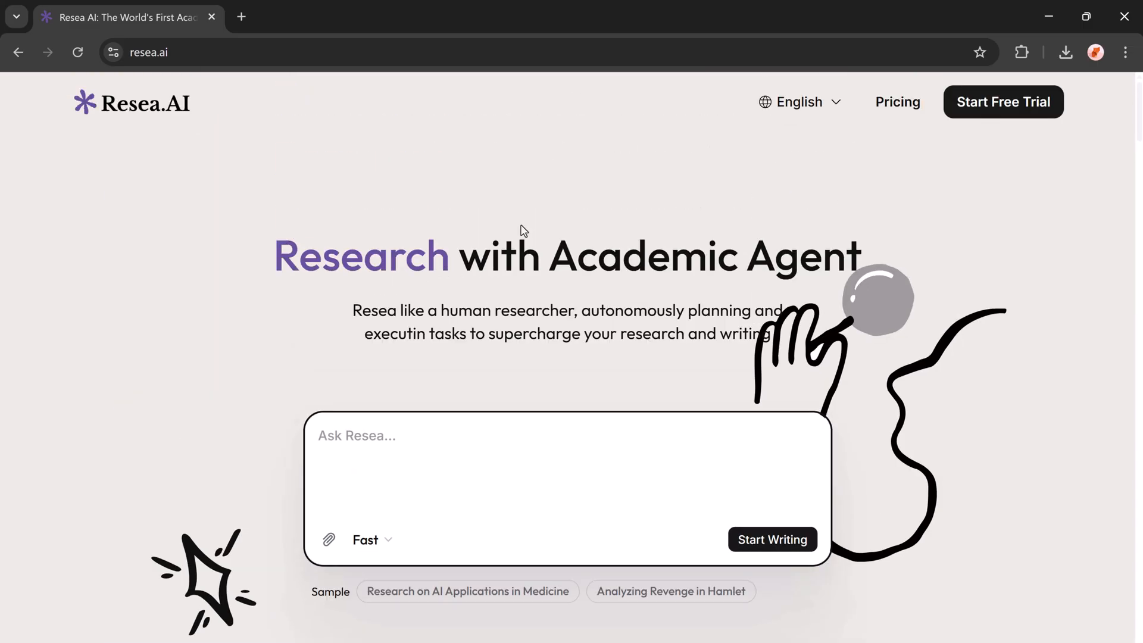
mouse_move(961, 279)
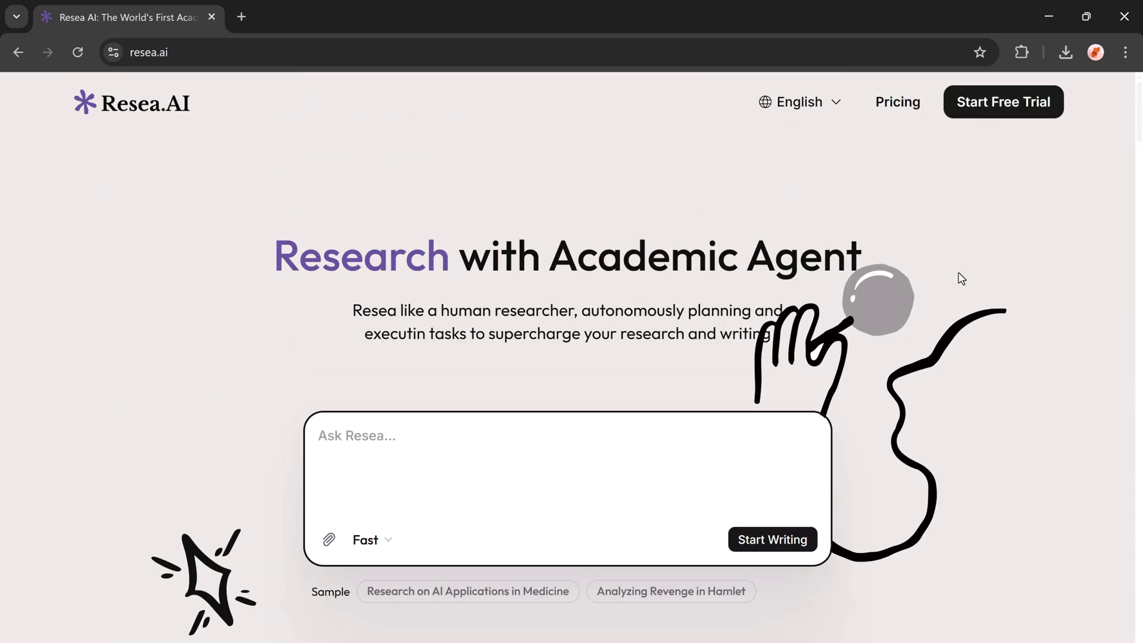